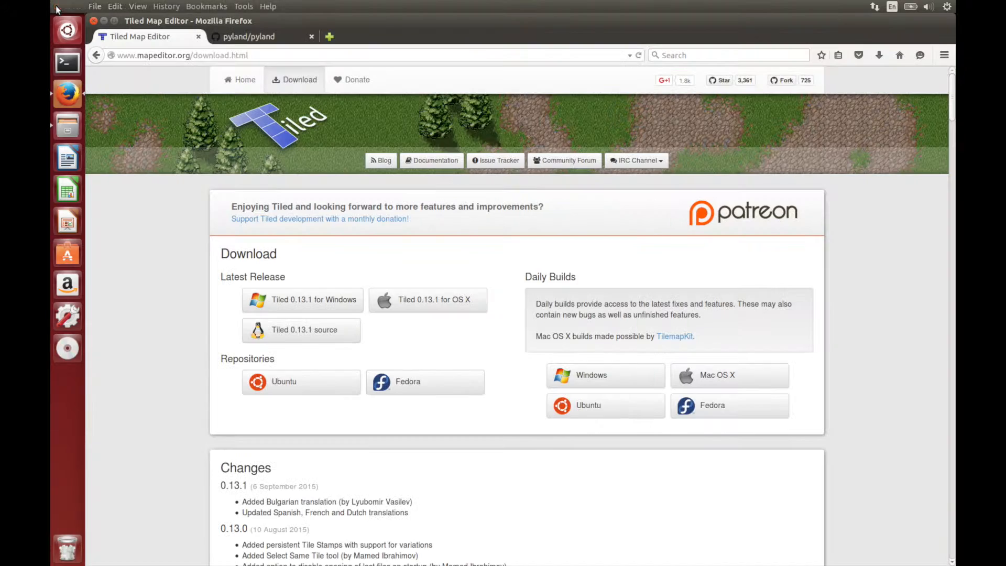
mouse_move(61, 10)
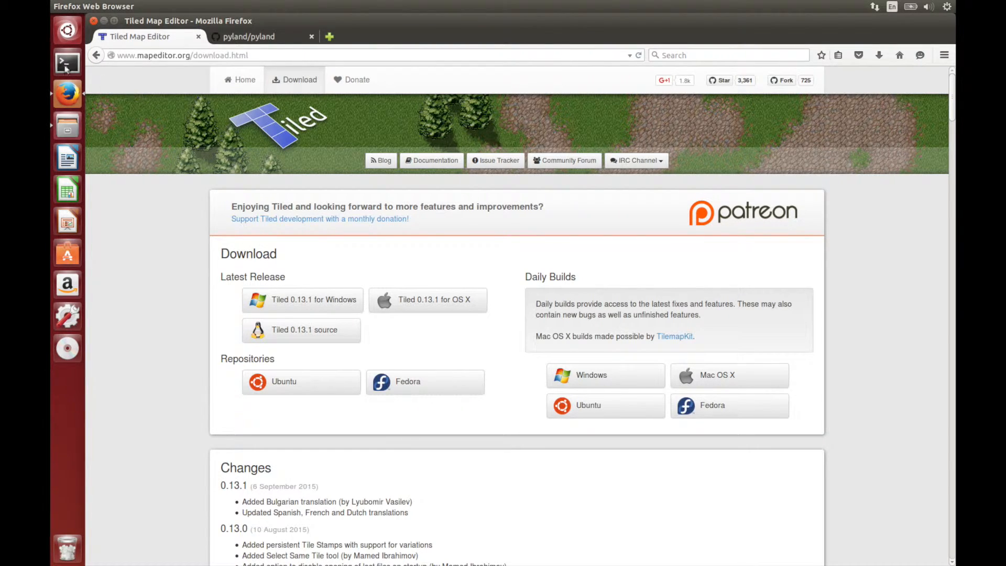
Step: Run 'sudo apt-get install tiled' in a new Terminal and submit the administrator password
left_click(67, 62)
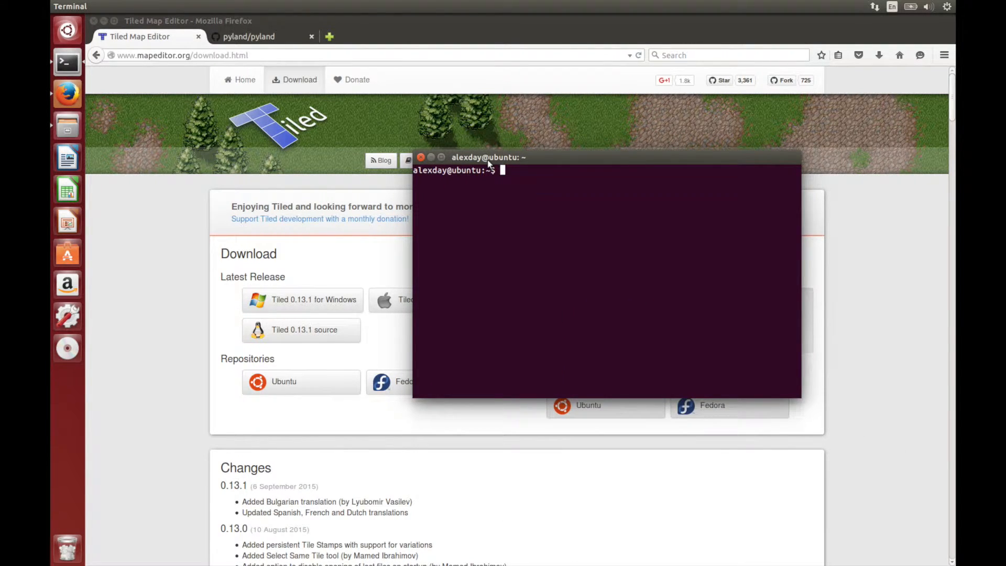
type("sudo")
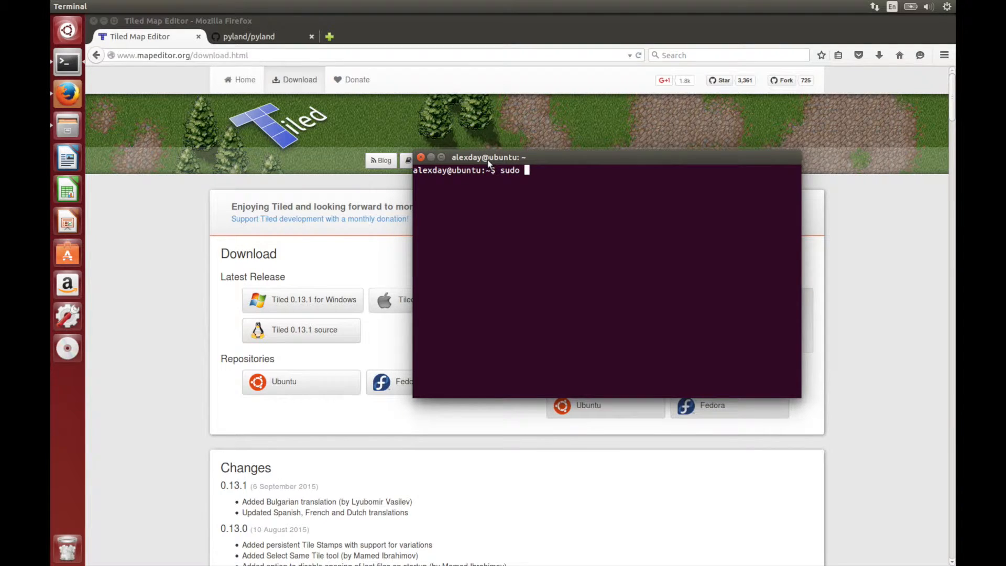
type("apt-get install")
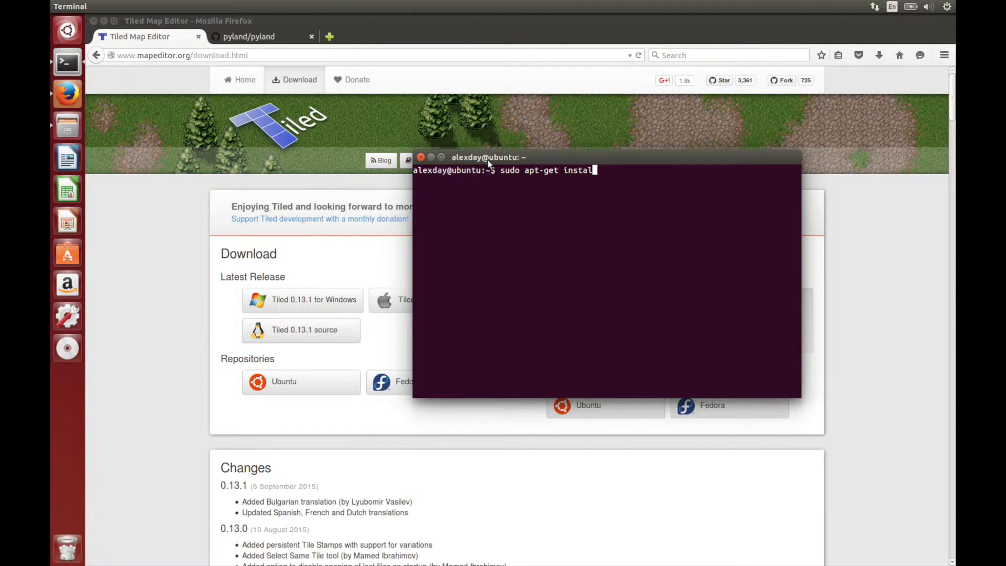
key("Return")
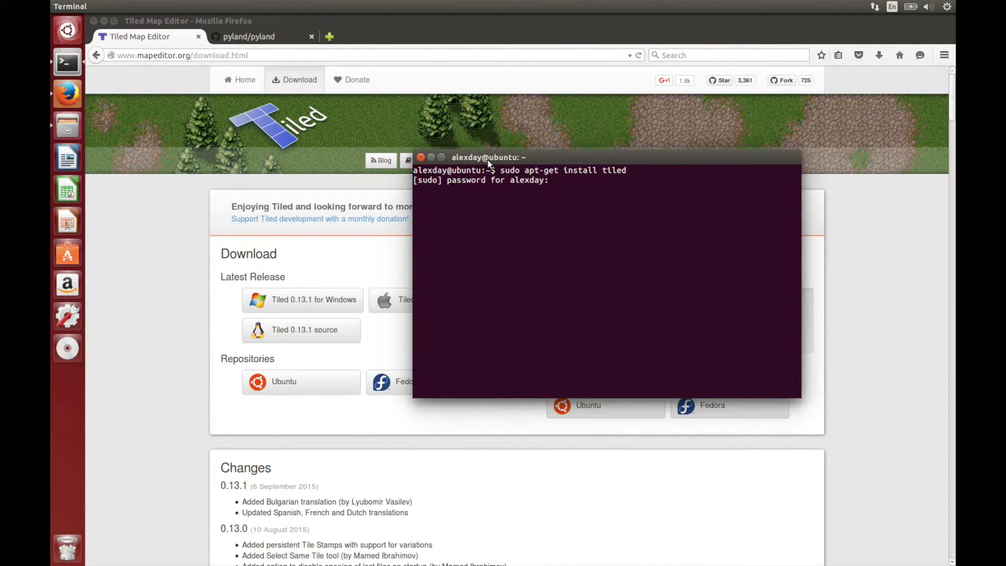
key("Return")
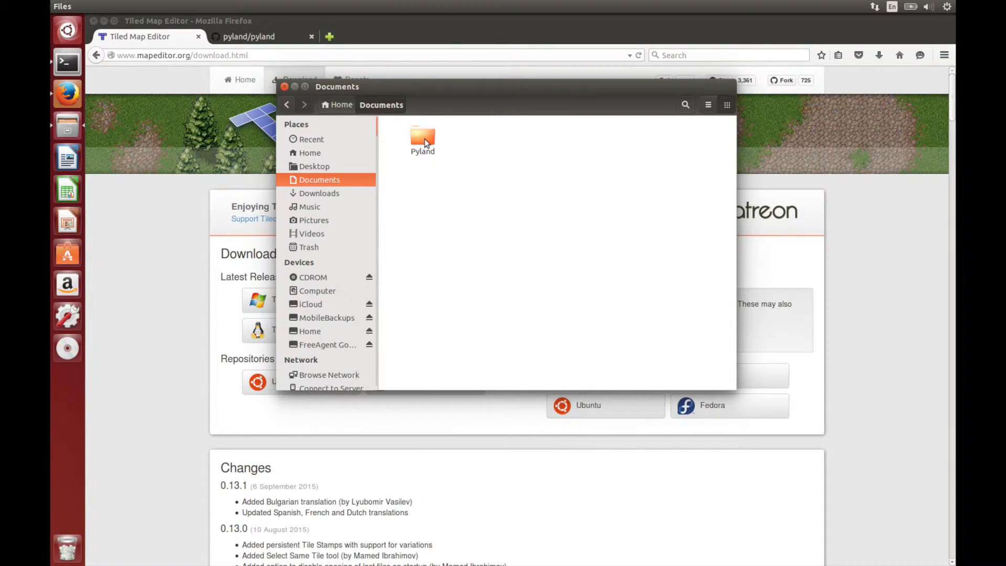
Step: Inside Documents > Pyland > levels, copy the template folder and rename the copy tutorial_level
double_click(422, 137)
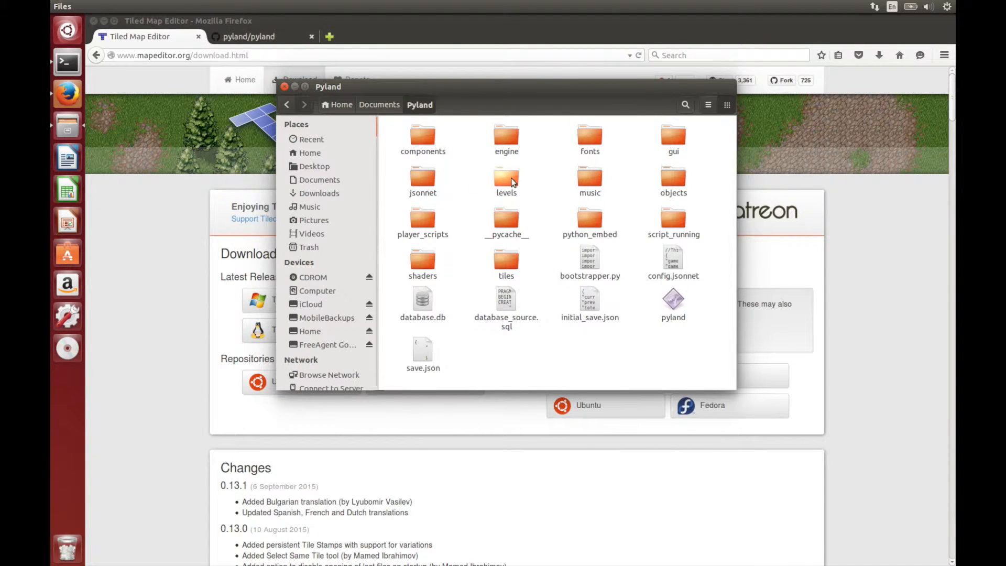
double_click(506, 178)
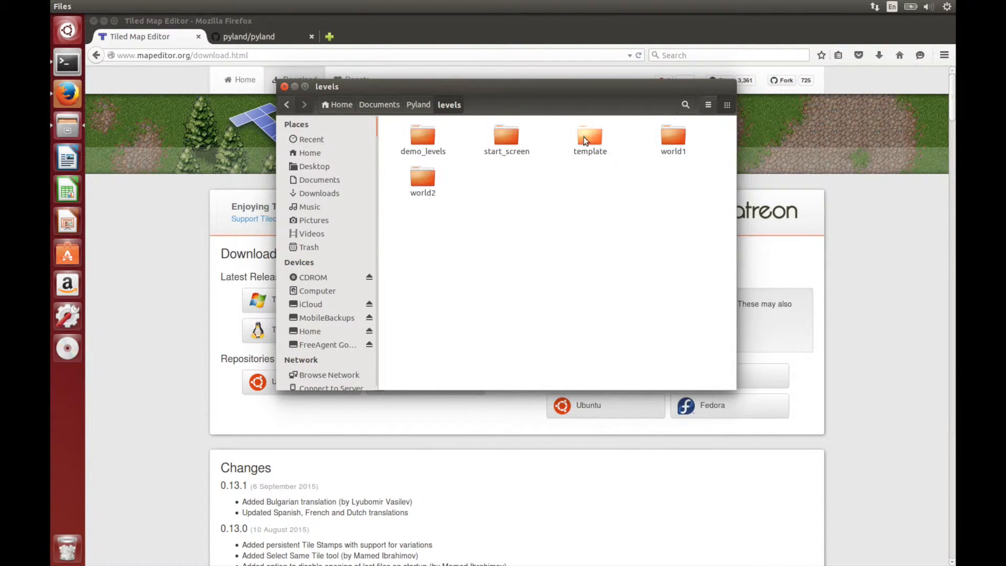
left_click(589, 135)
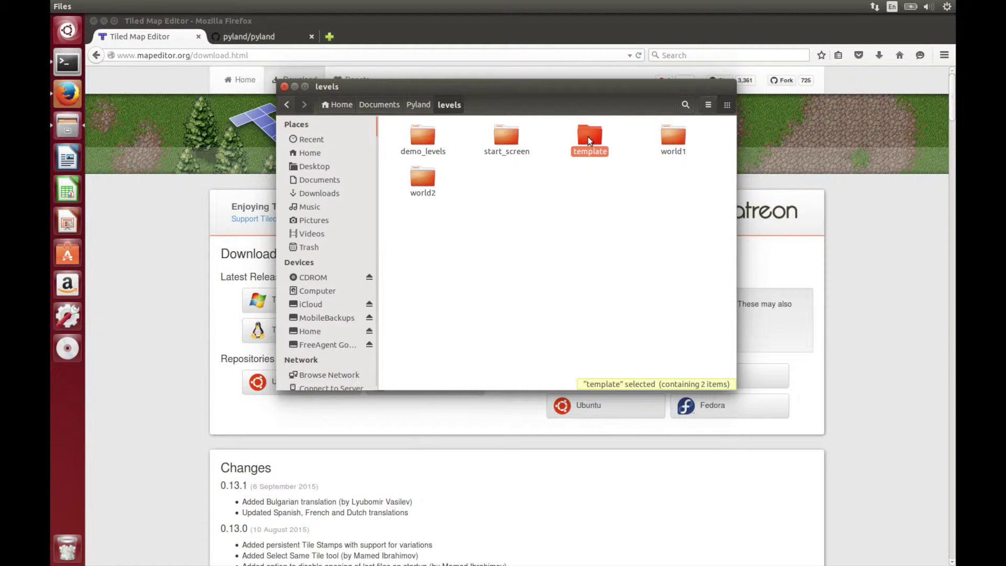
right_click(589, 135)
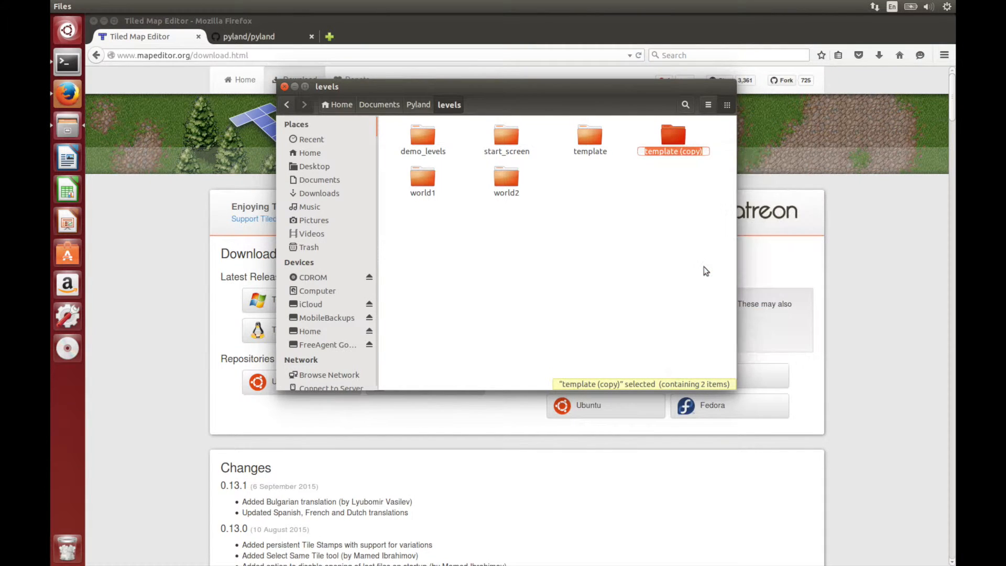
type("tutorial_level")
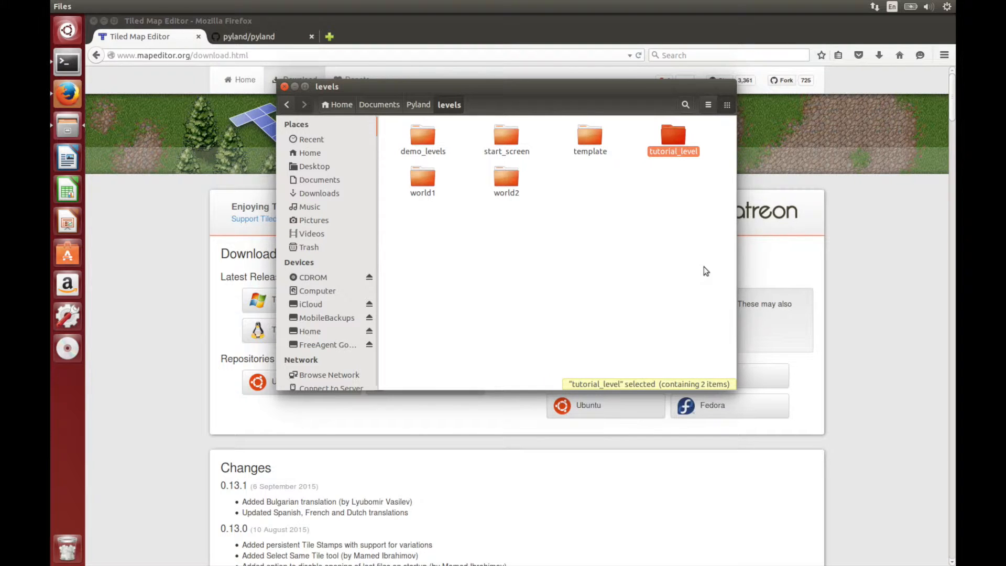
Step: Check that tutorial_level contains layout.tmx and script.py, then return to the levels folder
double_click(673, 135)
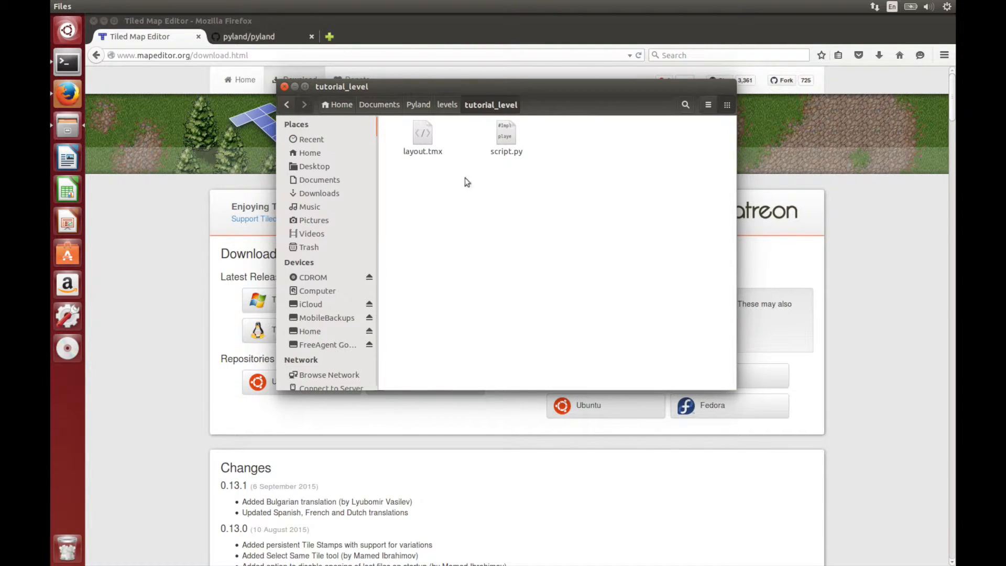
mouse_move(506, 136)
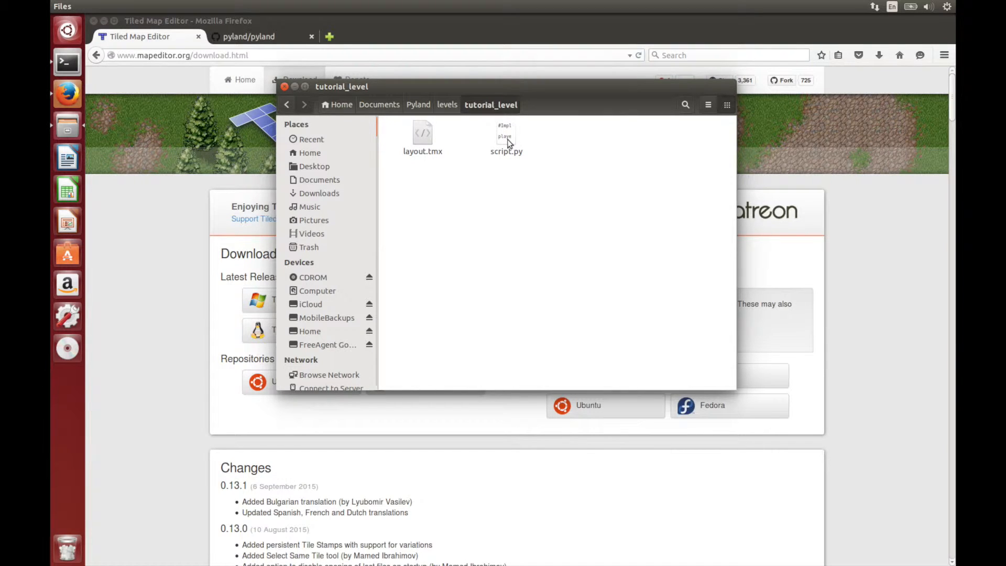
left_click(422, 136)
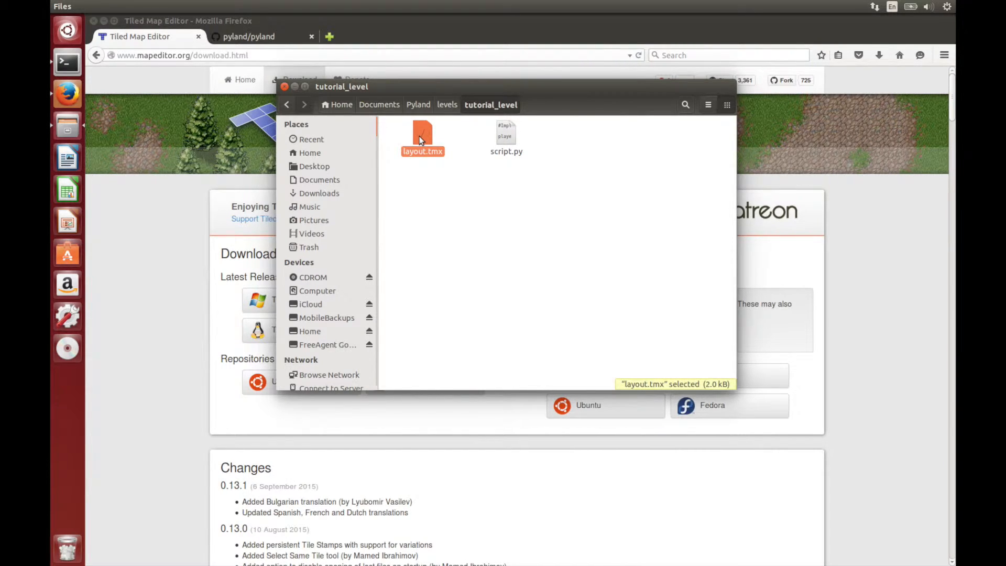
mouse_move(515, 144)
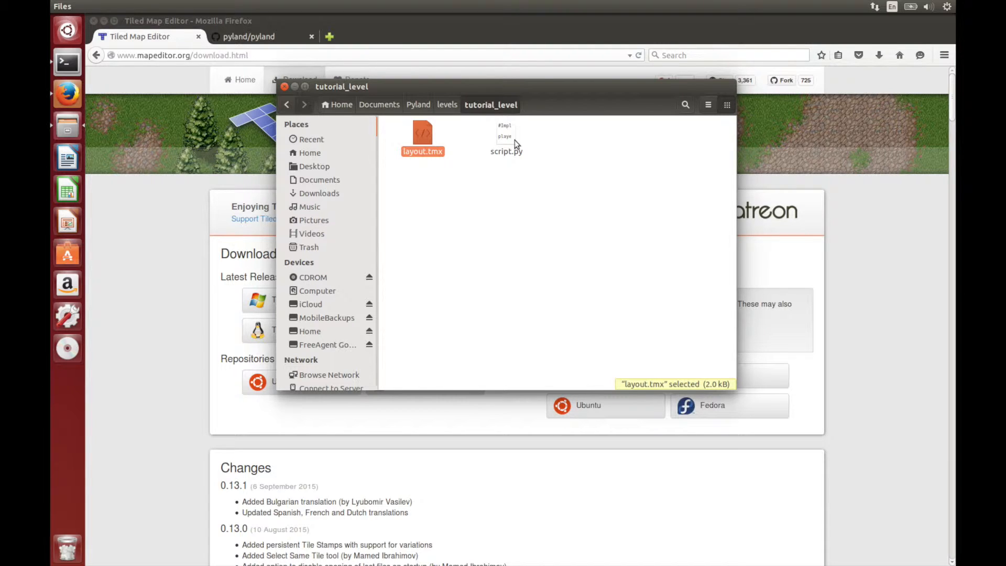
left_click(447, 105)
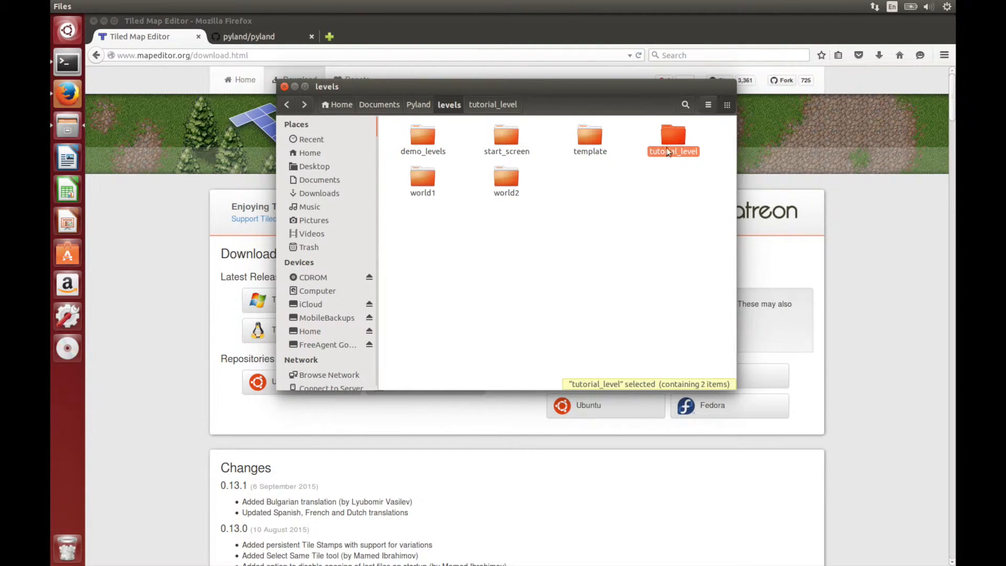
mouse_move(589, 136)
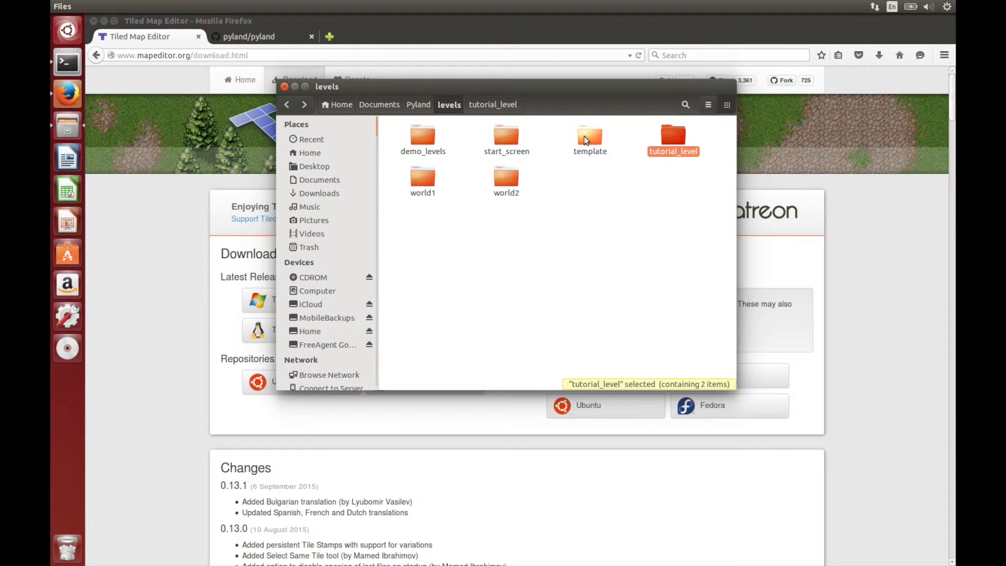
mouse_move(478, 249)
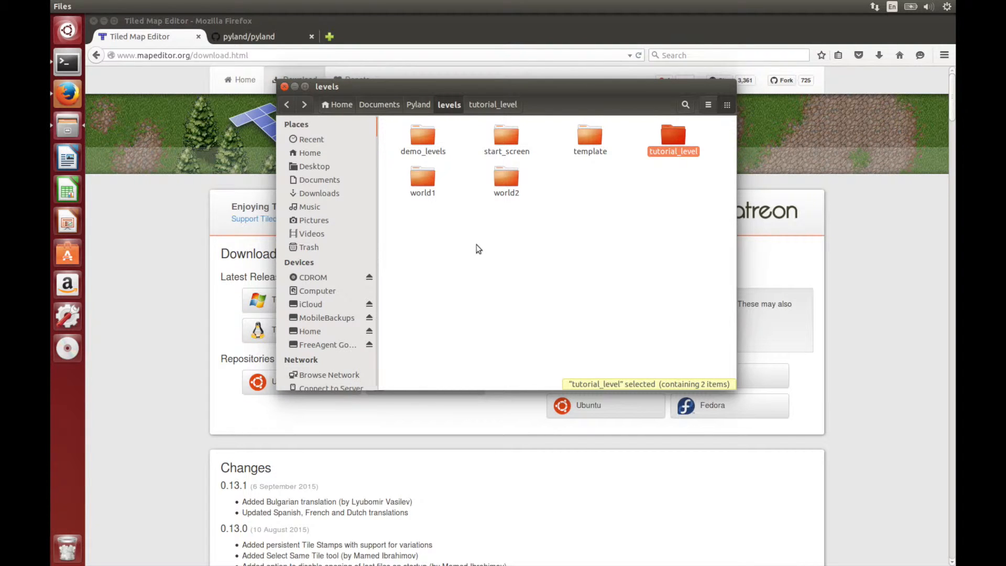
Step: Launch Tiled from the application search by searching 'tiled'
left_click(67, 30)
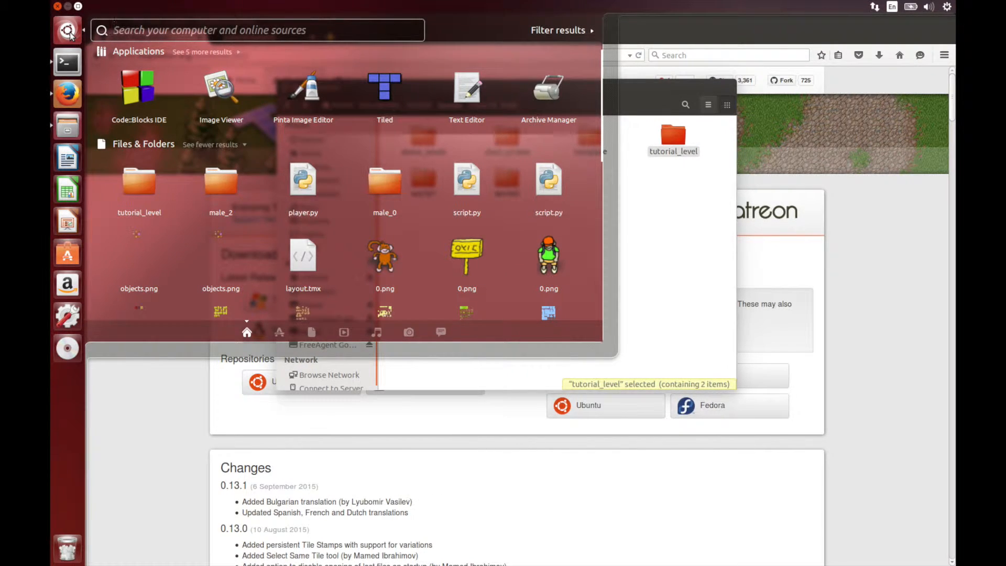
type("tiled")
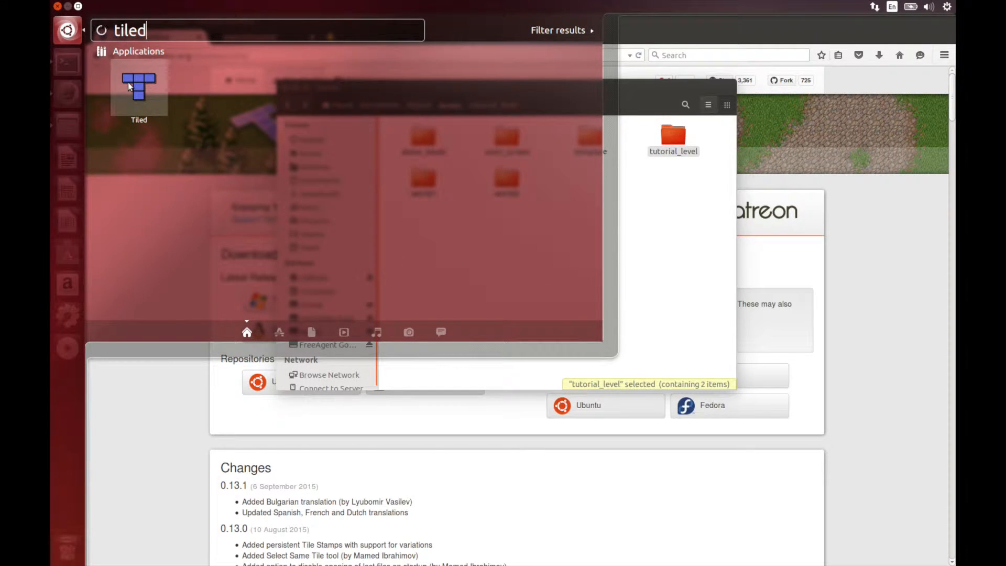
left_click(139, 87)
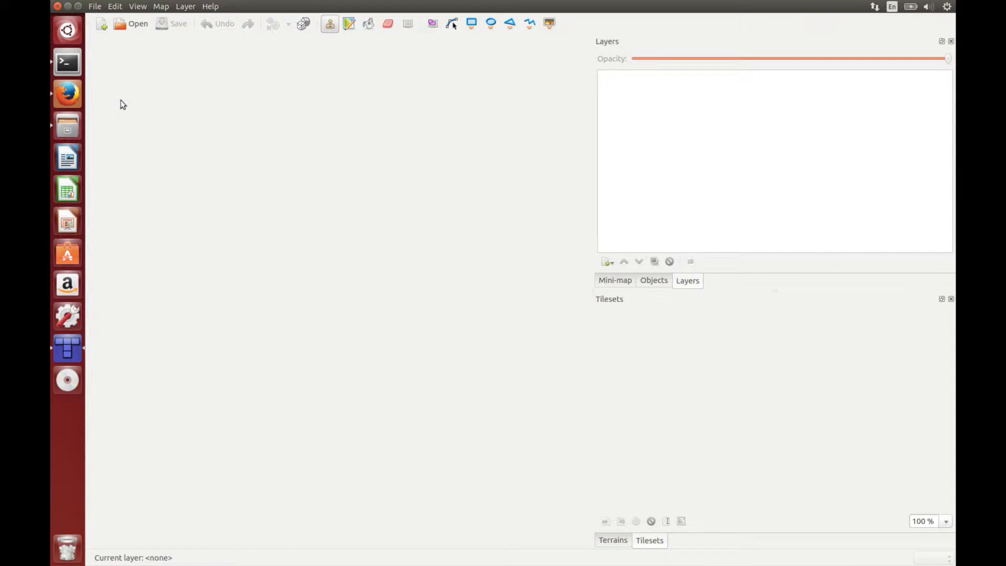
Step: Browse the Open dialog into Pyland > levels > tutorial_level to load layout.tmx
left_click(132, 23)
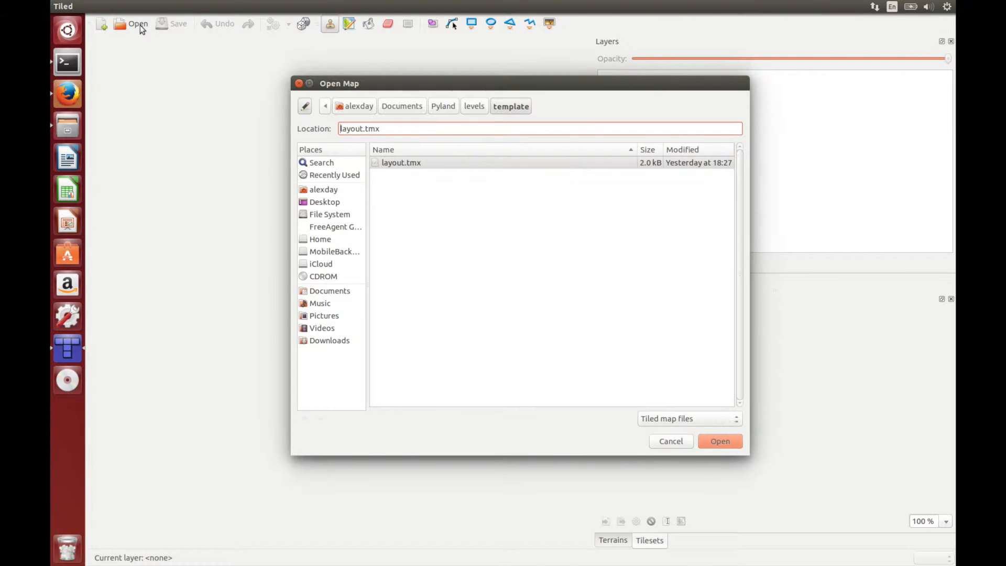
left_click(443, 106)
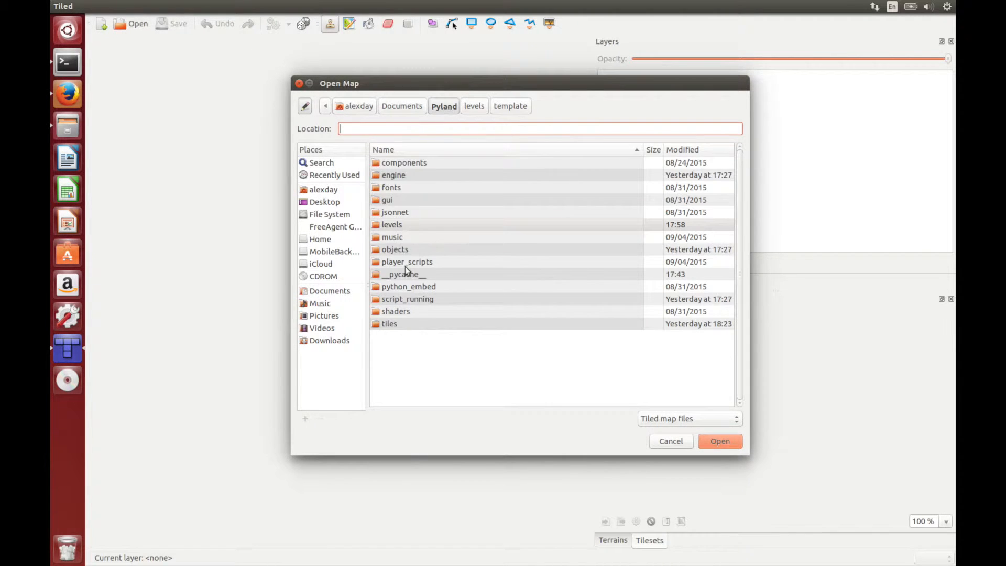
double_click(392, 224)
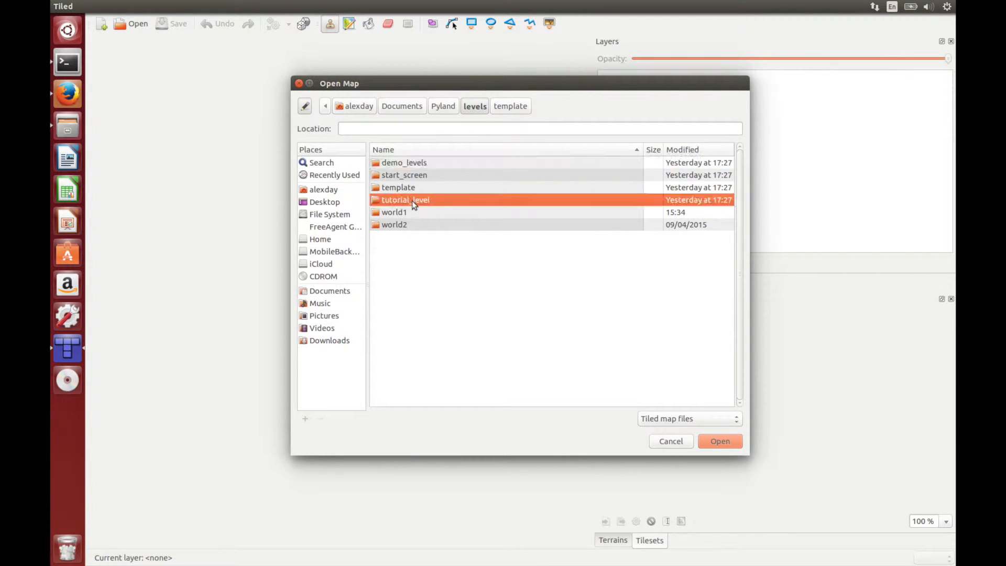
double_click(405, 199)
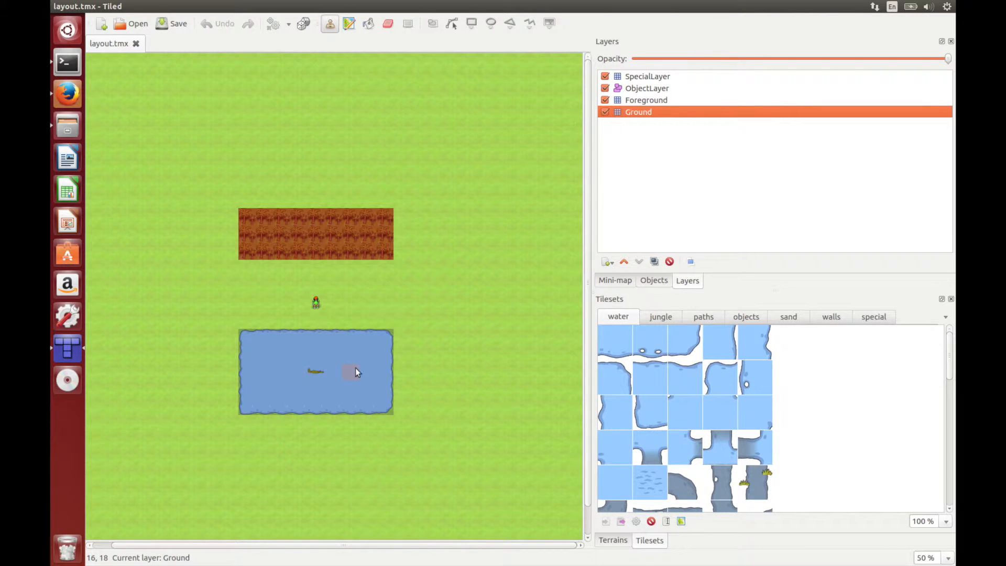
mouse_move(359, 233)
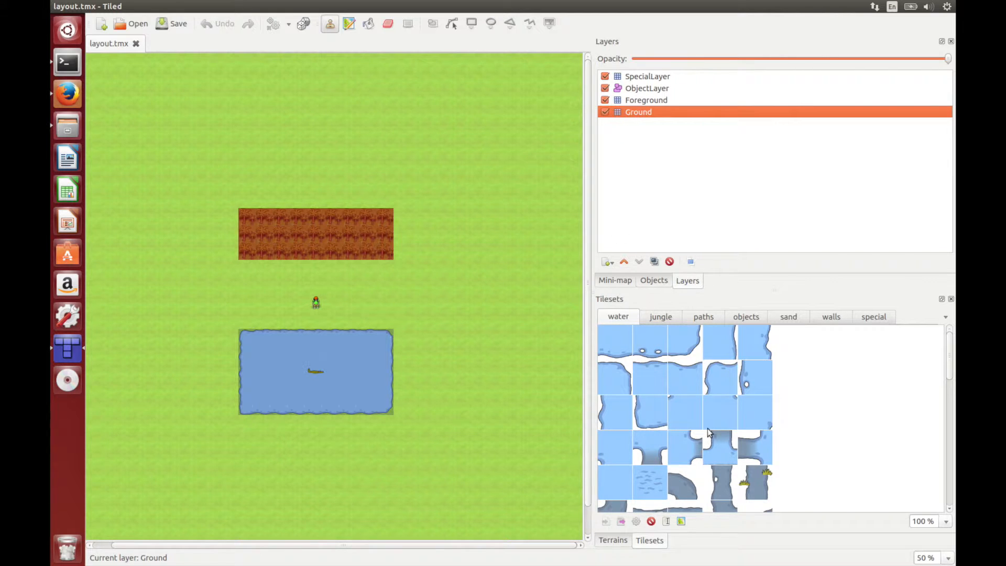
mouse_move(641, 172)
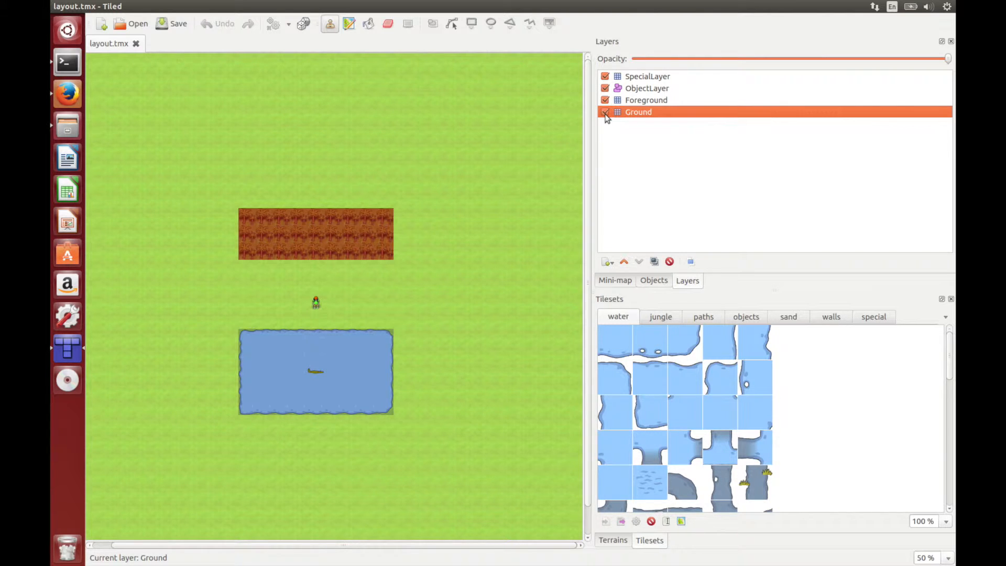
Step: Hide SpecialLayer, toggle Foreground visibility, and move Foreground below then back above Ground
left_click(605, 76)
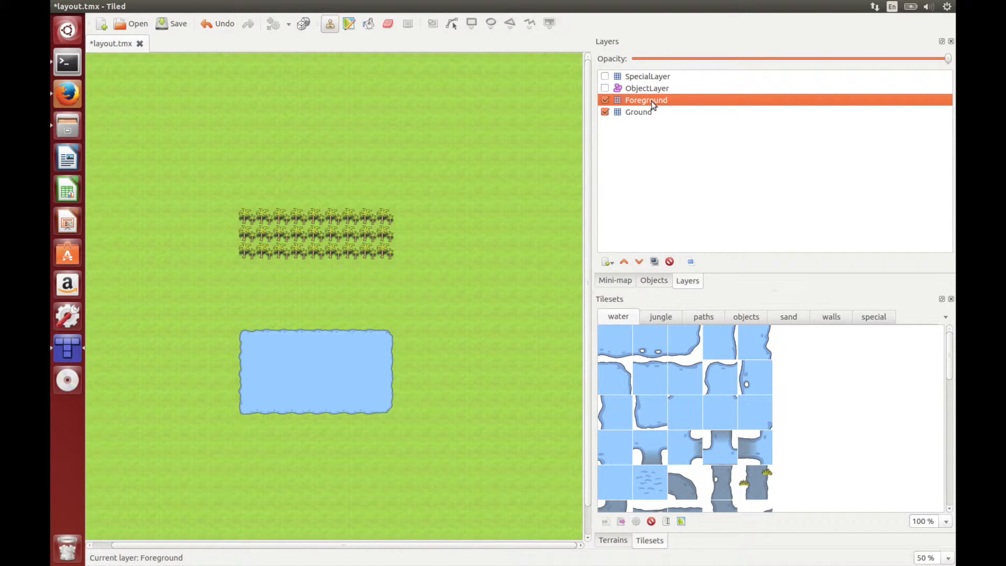
left_click(605, 100)
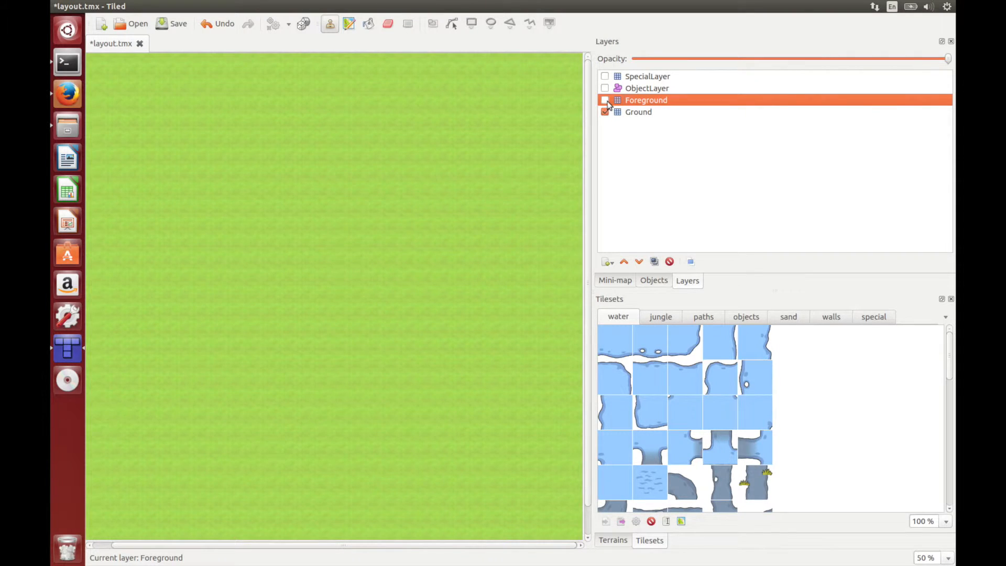
left_click(605, 100)
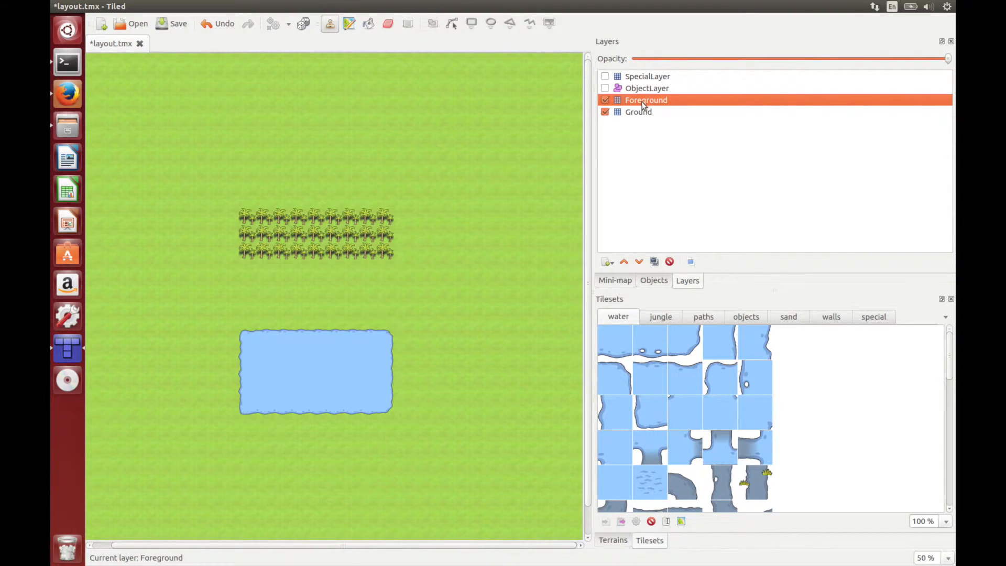
left_click(639, 260)
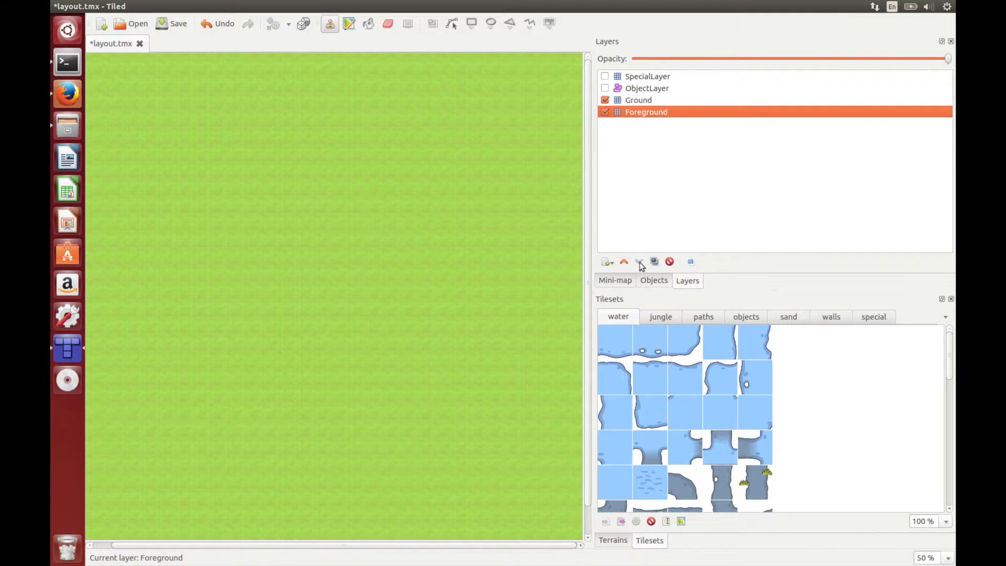
left_click(624, 261)
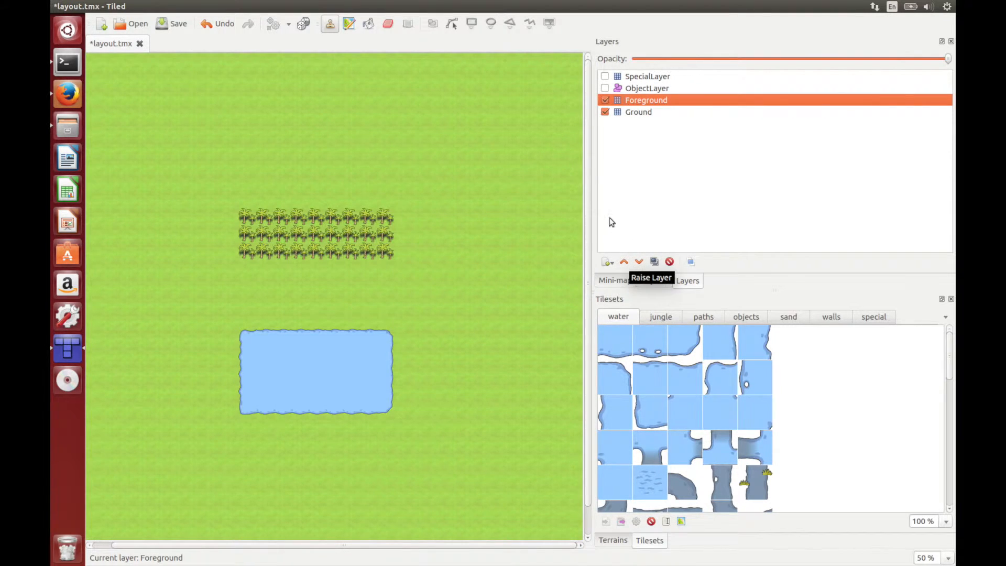
mouse_move(635, 187)
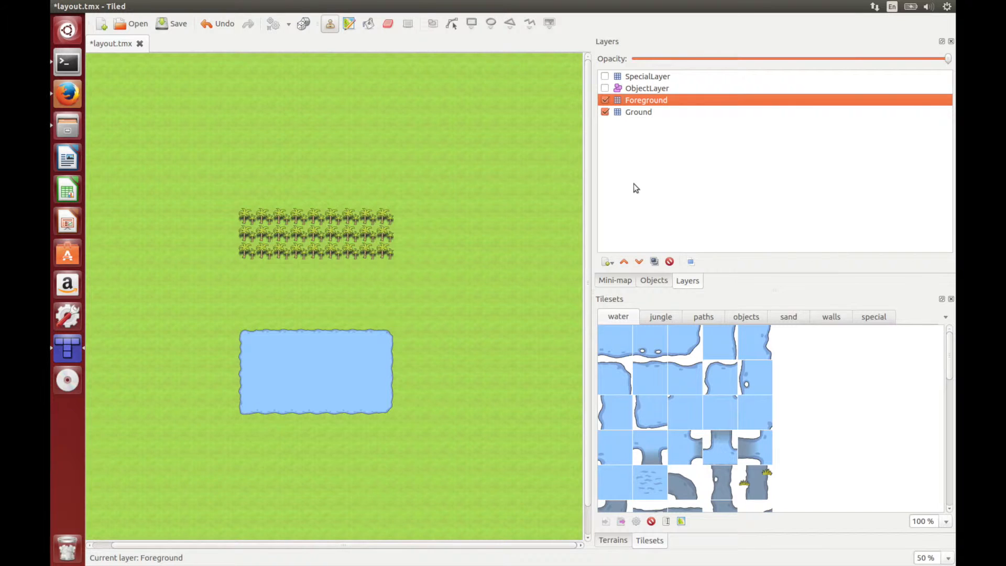
Step: Stamp straight and corner dirt path tiles from the paths tileset around the tree row
left_click(702, 316)
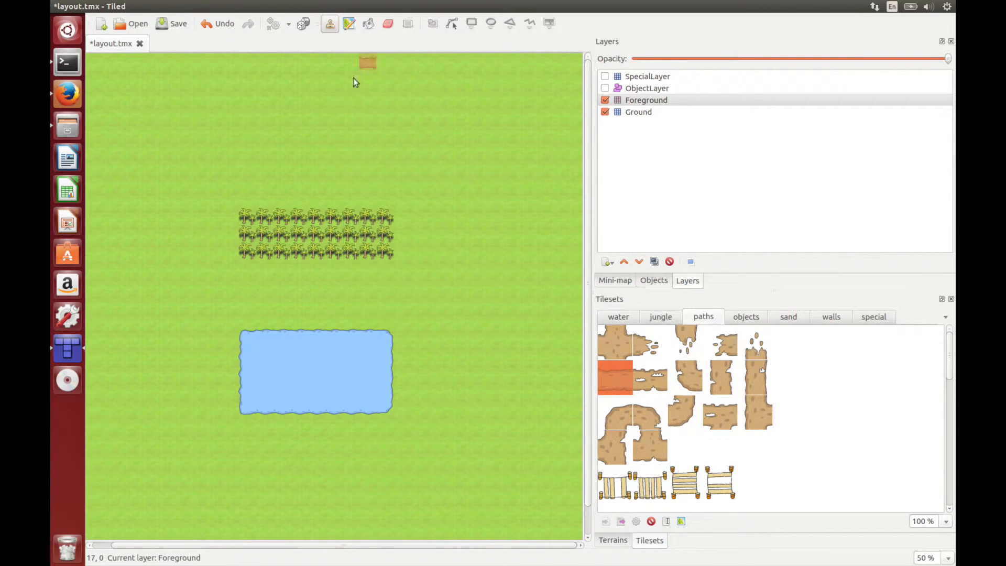
left_click(256, 287)
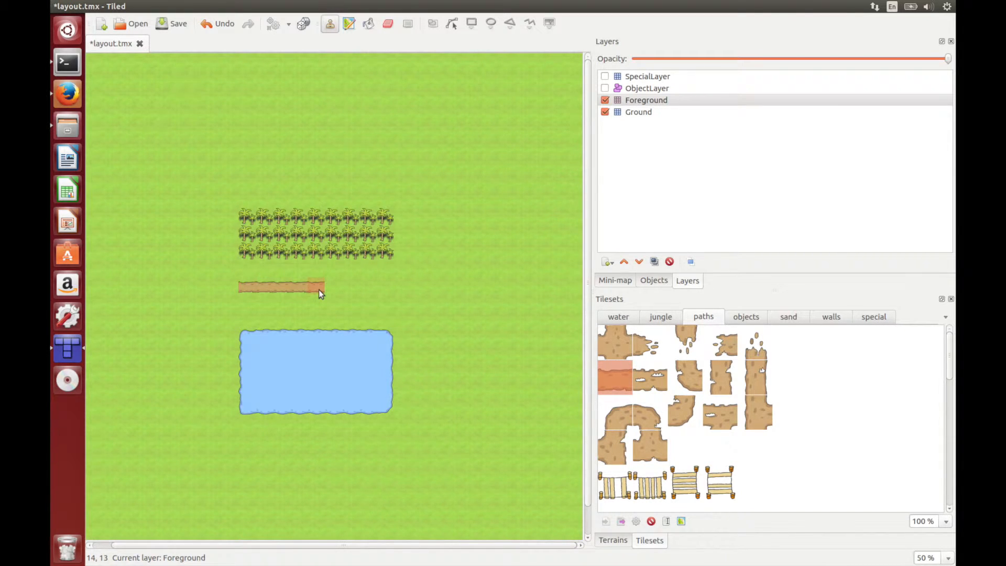
mouse_move(318, 294)
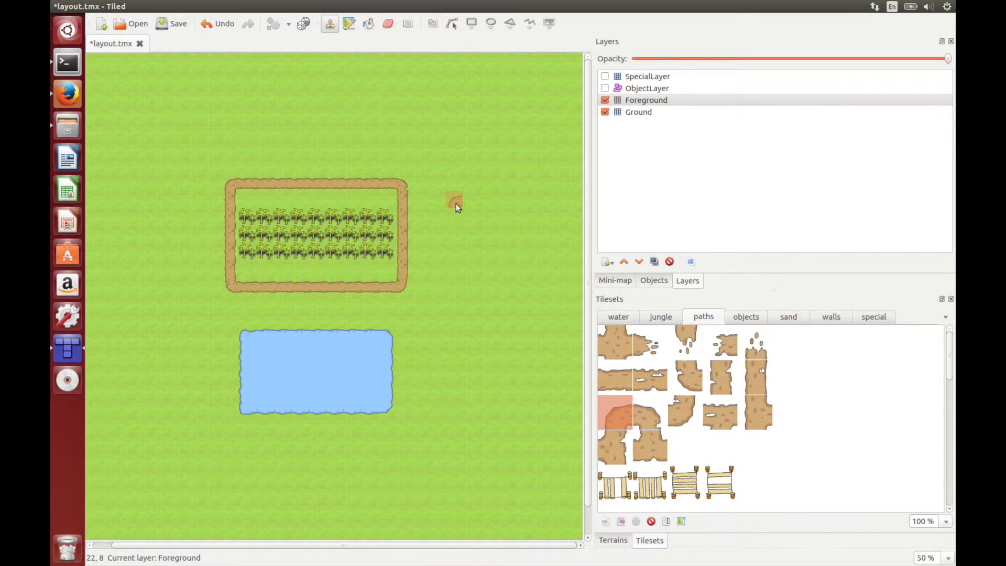
left_click(618, 316)
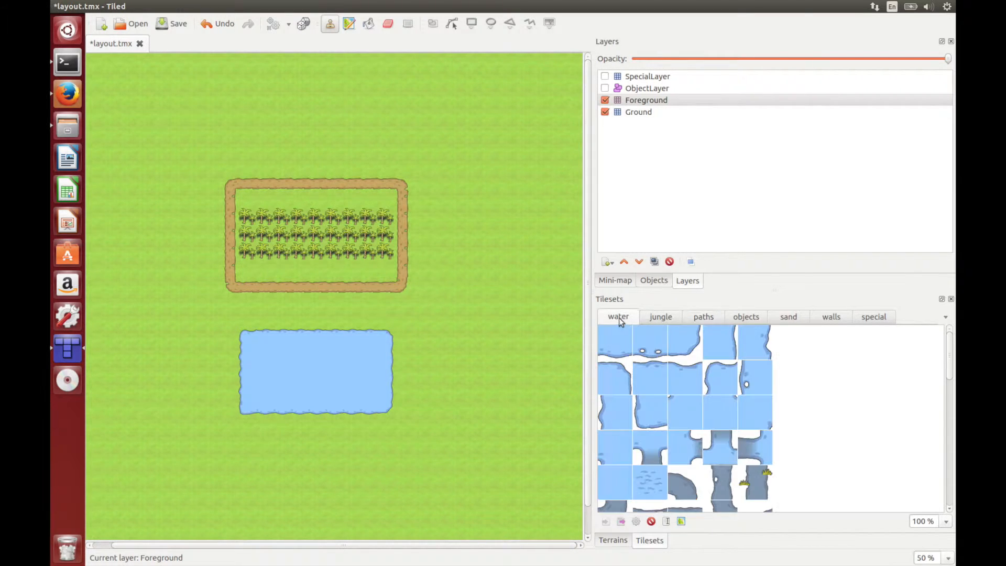
Step: Extend the pond with plain water tiles on both sides and a left shoreline edge tile
left_click(651, 379)
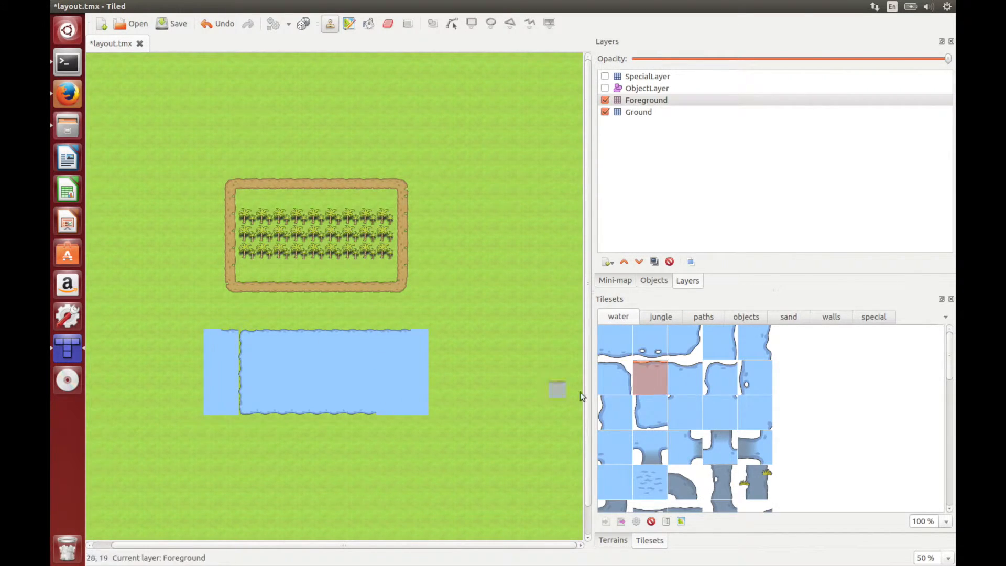
left_click(616, 379)
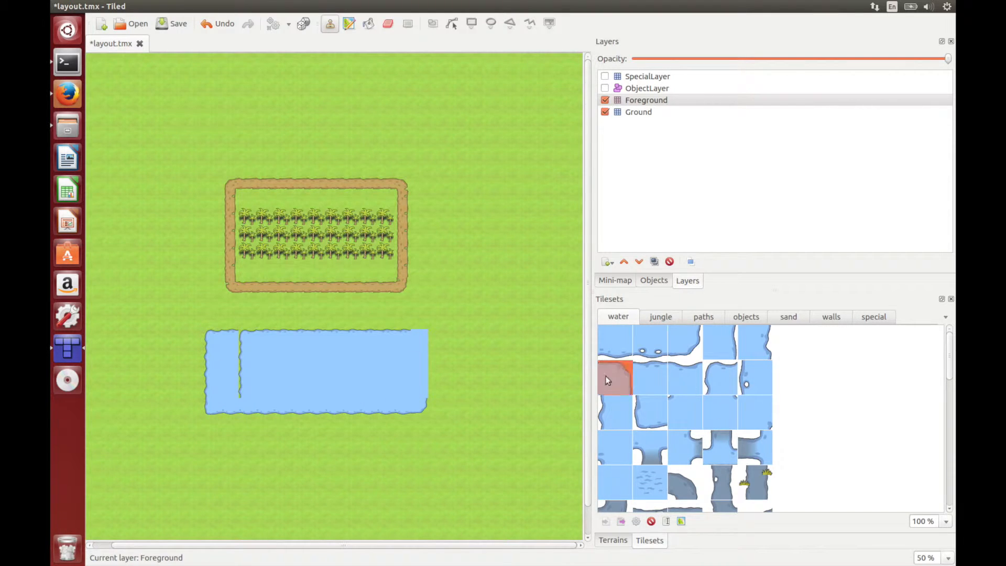
left_click(650, 378)
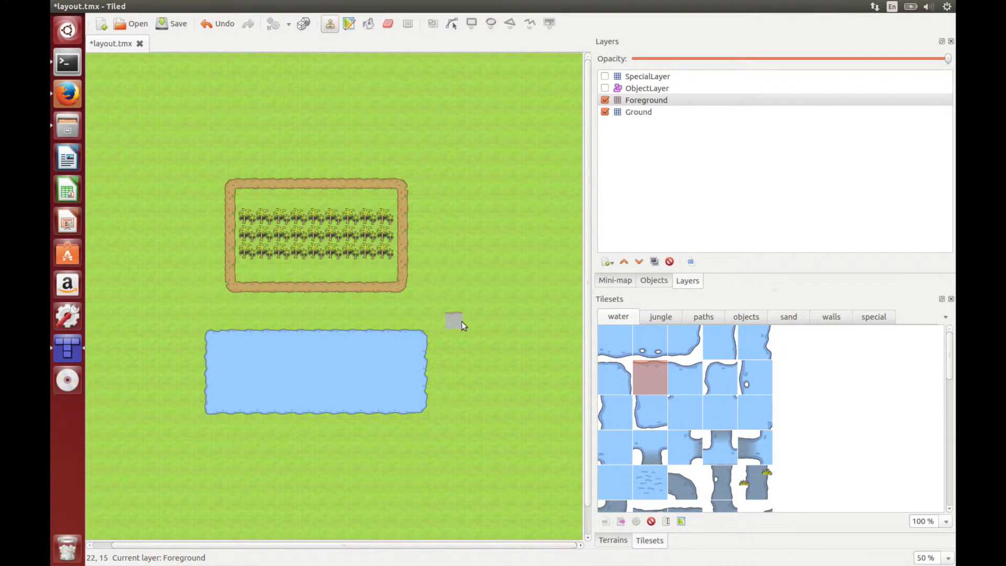
mouse_move(405, 275)
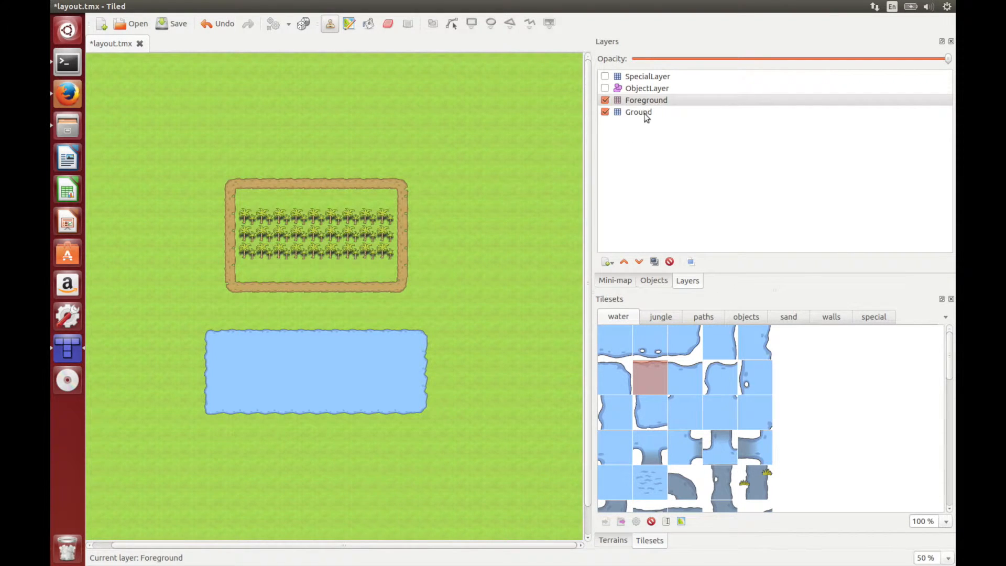
Step: Bucket-fill the Ground layer with jungle grass, then stamp trees, bushes and stumps on Foreground
left_click(660, 316)
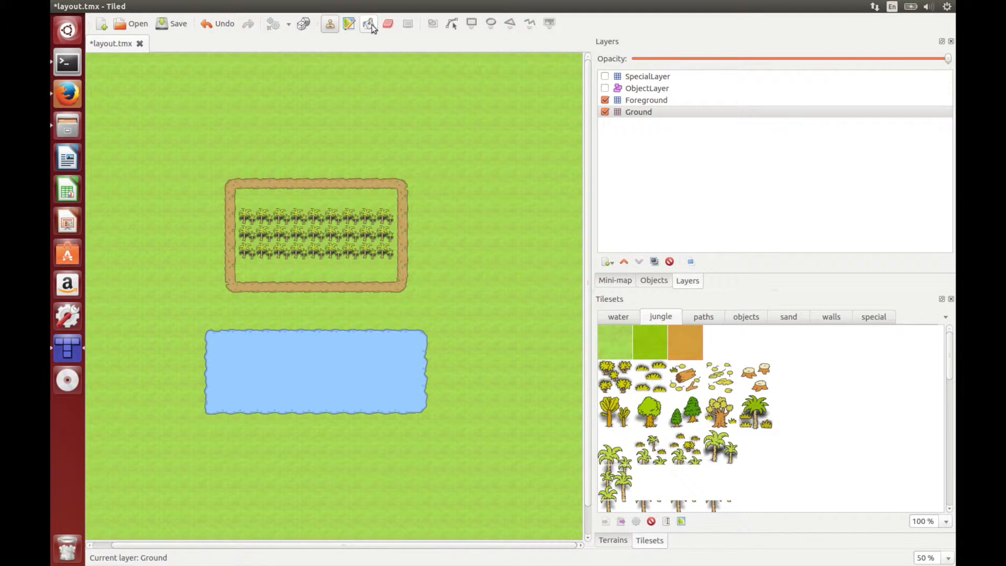
left_click(368, 24)
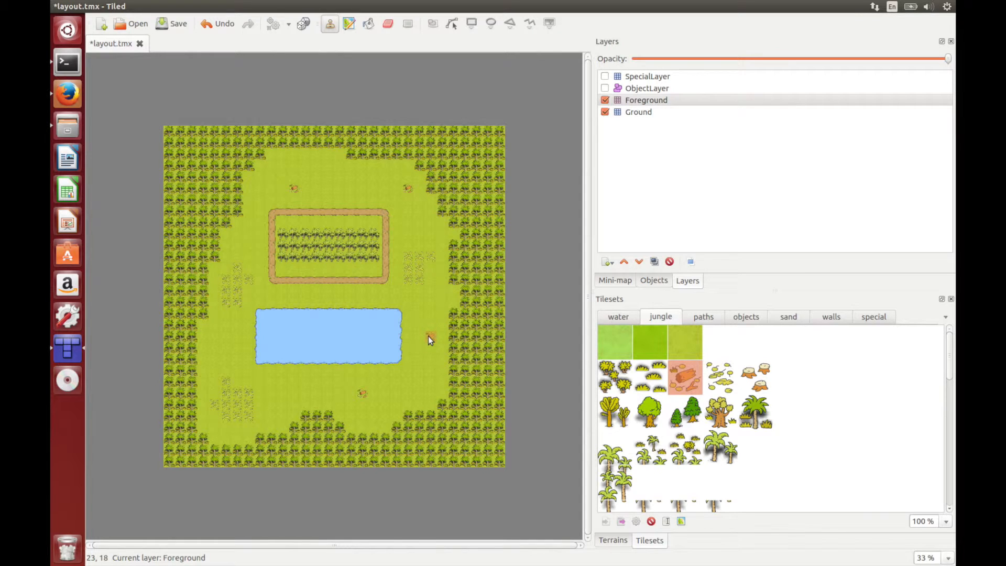
mouse_move(514, 324)
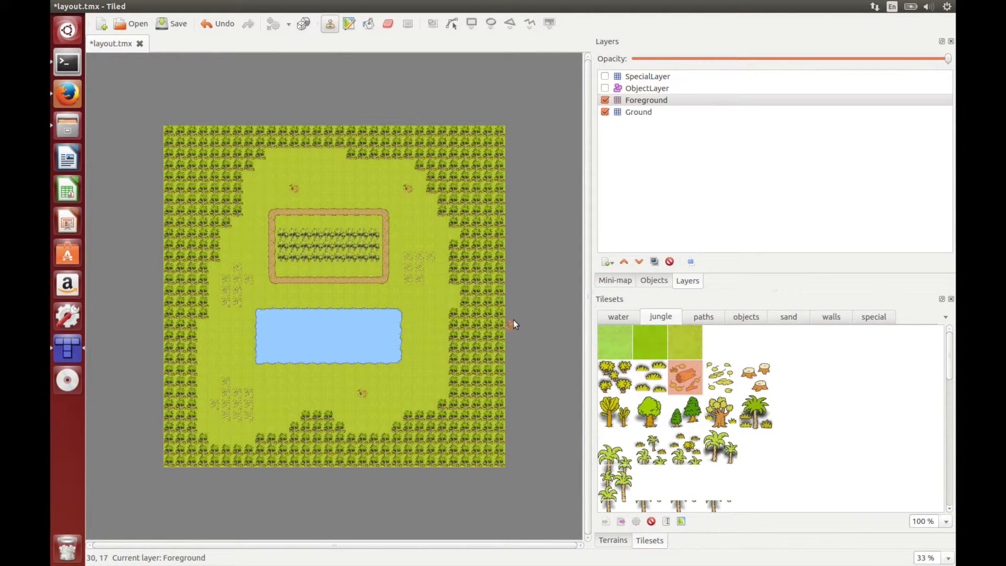
mouse_move(558, 187)
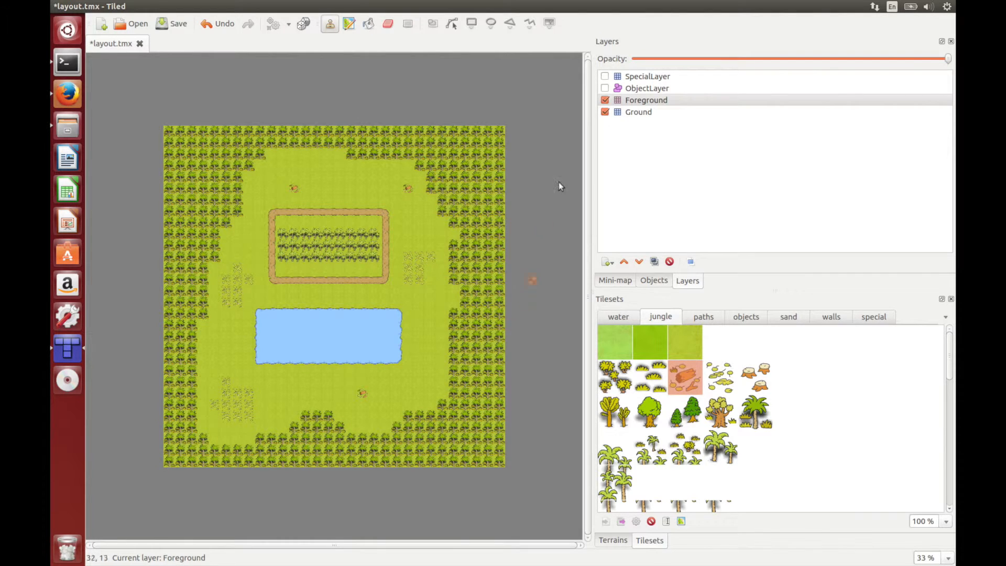
Step: Select and show SpecialLayer, then stamp special tiles from the special tileset over the whole pond
left_click(647, 76)
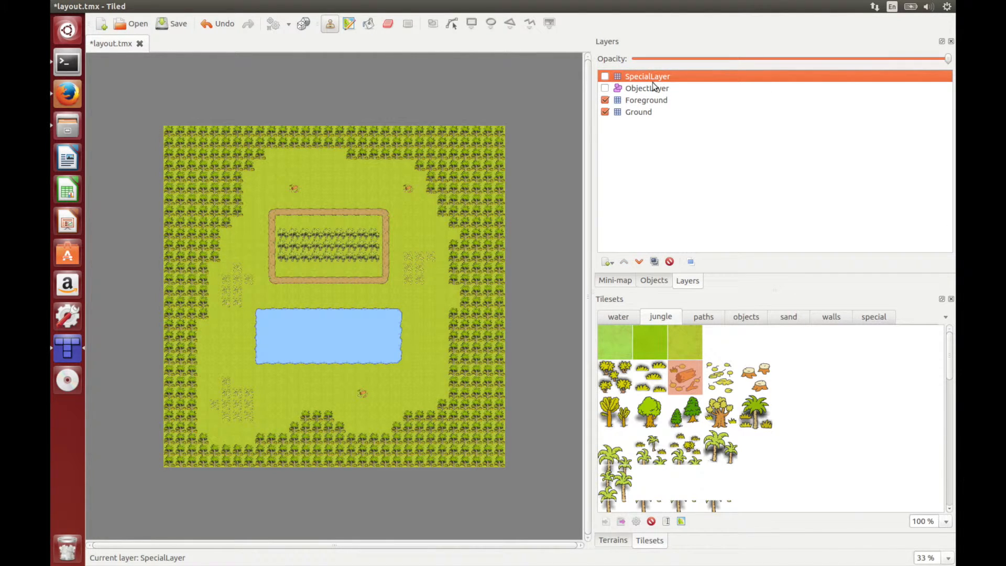
mouse_move(680, 75)
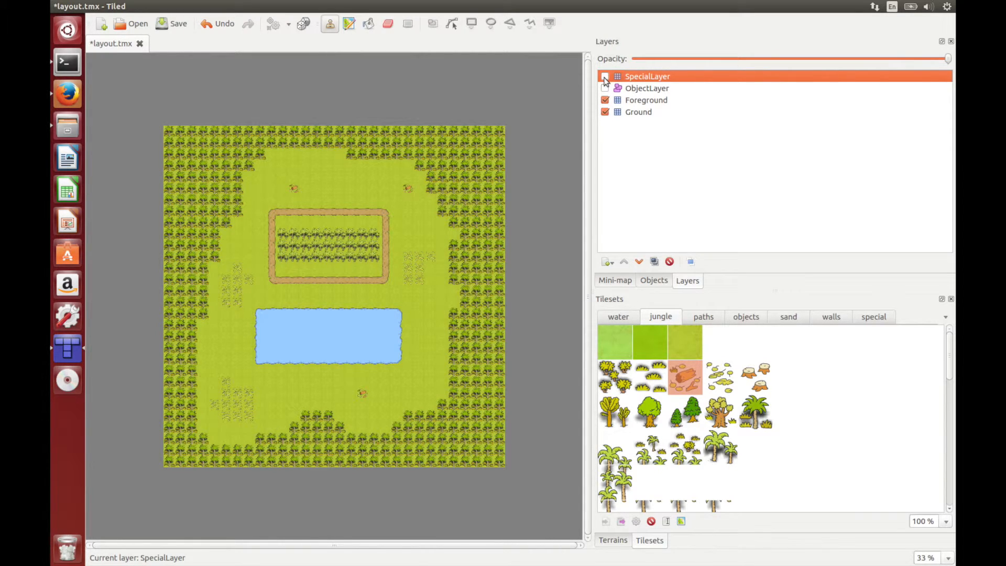
left_click(604, 76)
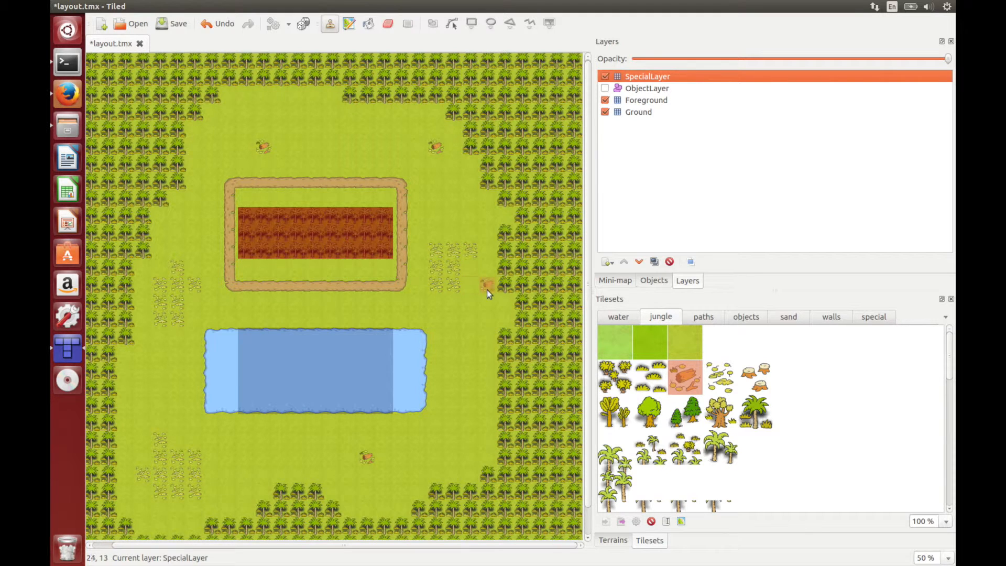
left_click(873, 316)
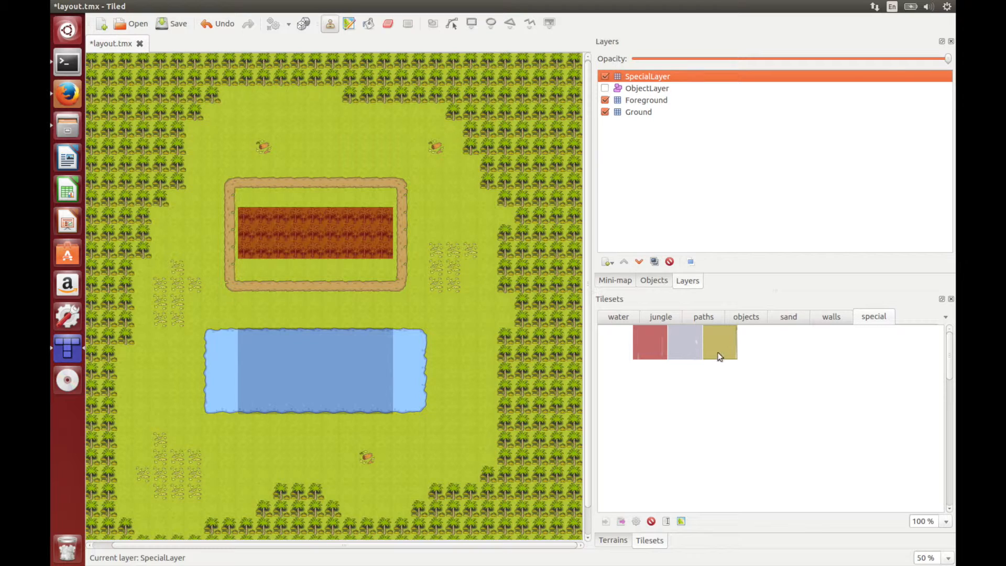
mouse_move(676, 386)
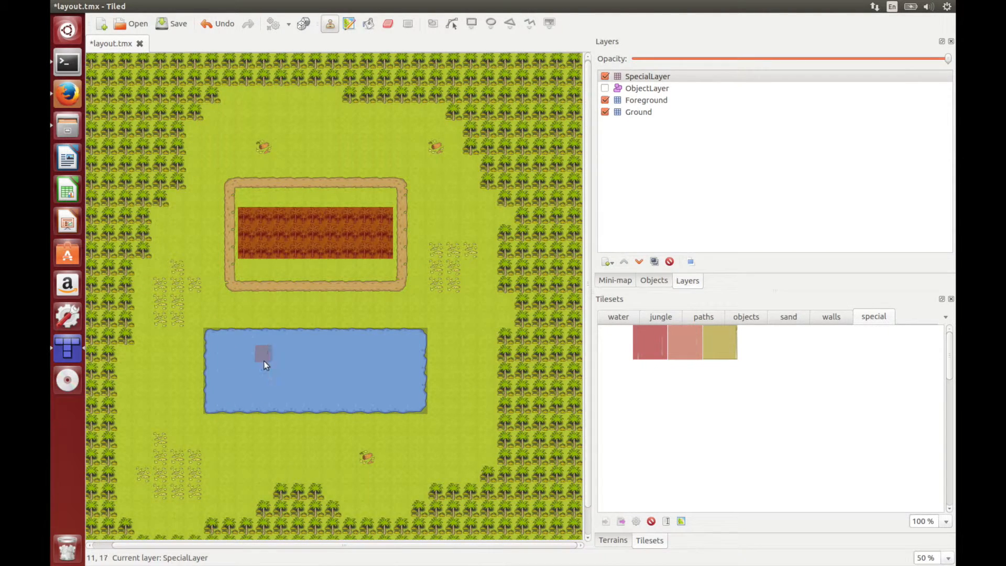
Step: Stamp red special tiles on the three stump spots and bucket-fill the jungle border red
left_click(650, 341)
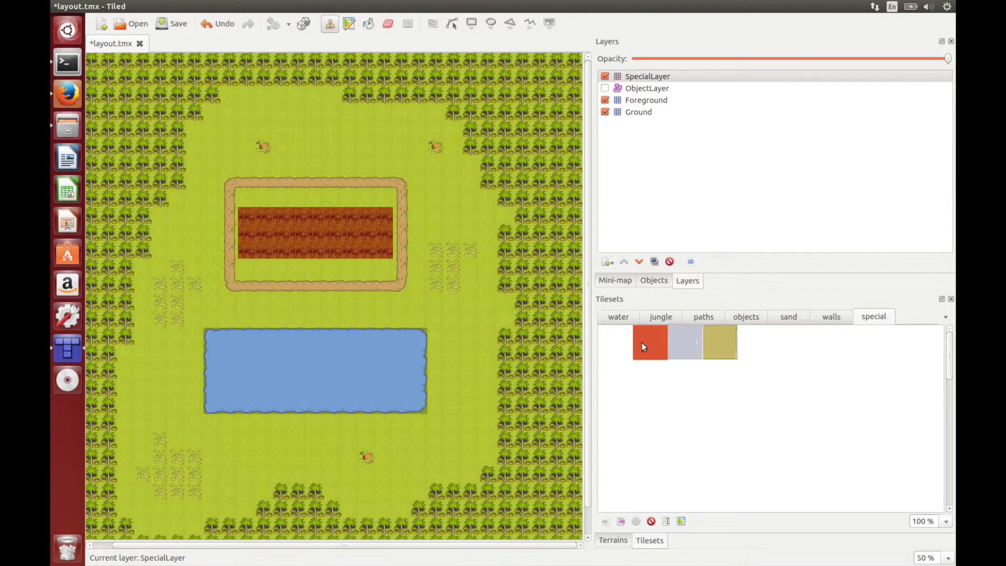
left_click(296, 147)
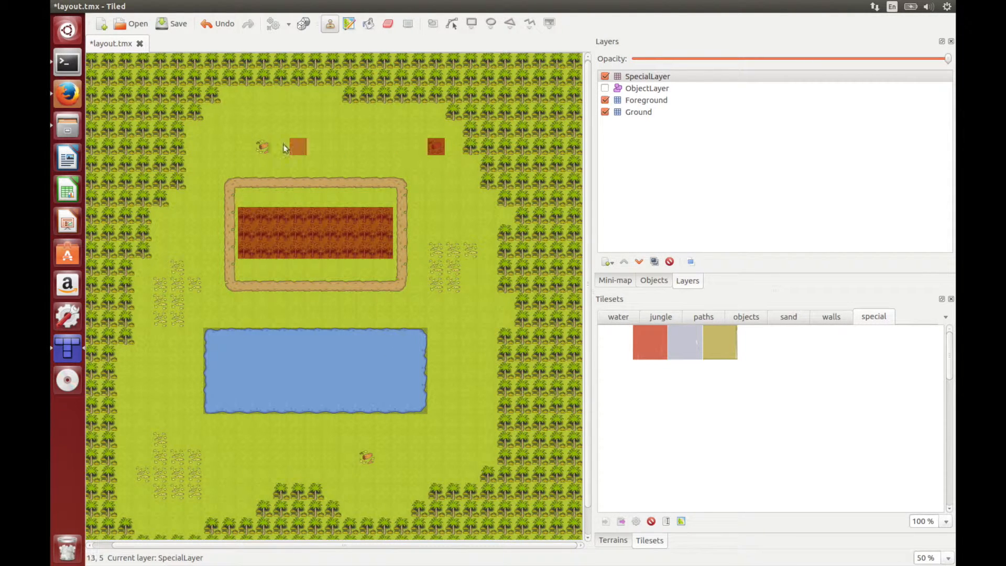
left_click(366, 459)
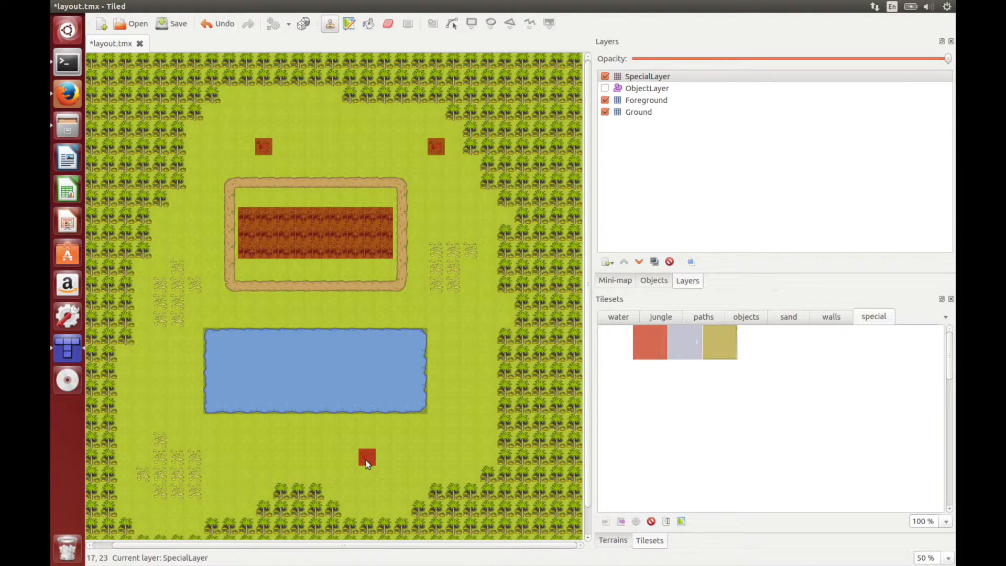
left_click(401, 127)
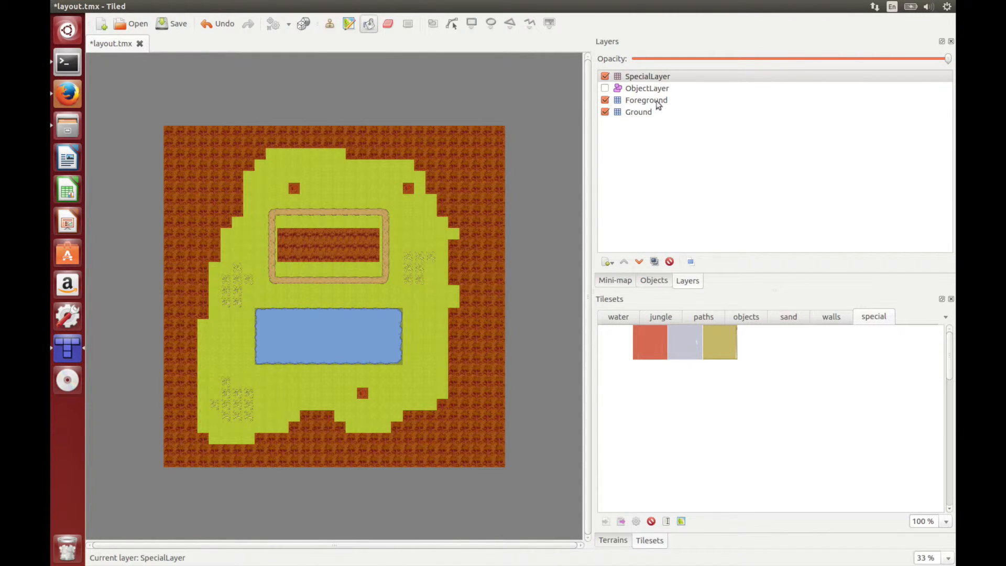
Step: Make ObjectLayer visible and active, revealing the player and crocodile, and show its object list
left_click(647, 89)
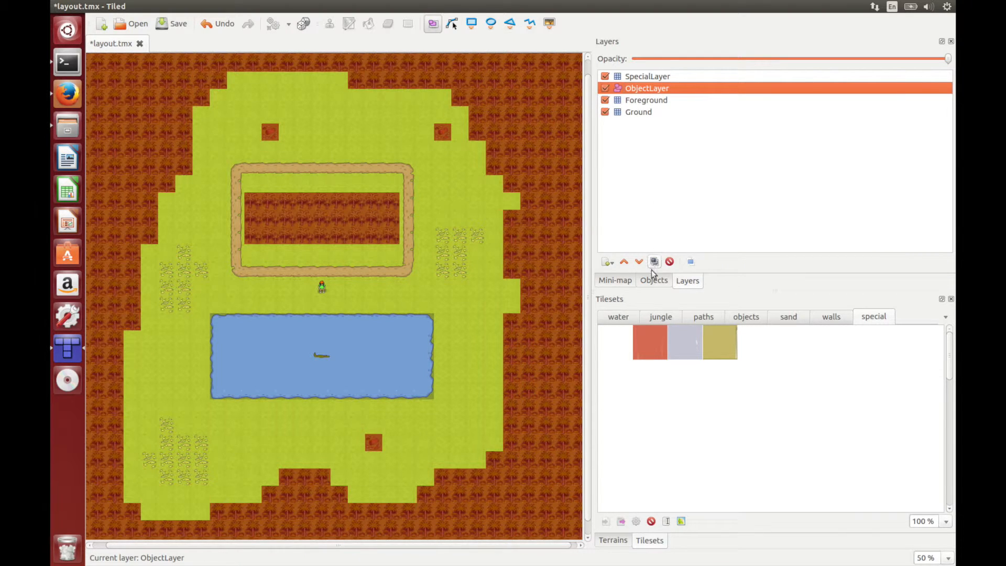
left_click(653, 280)
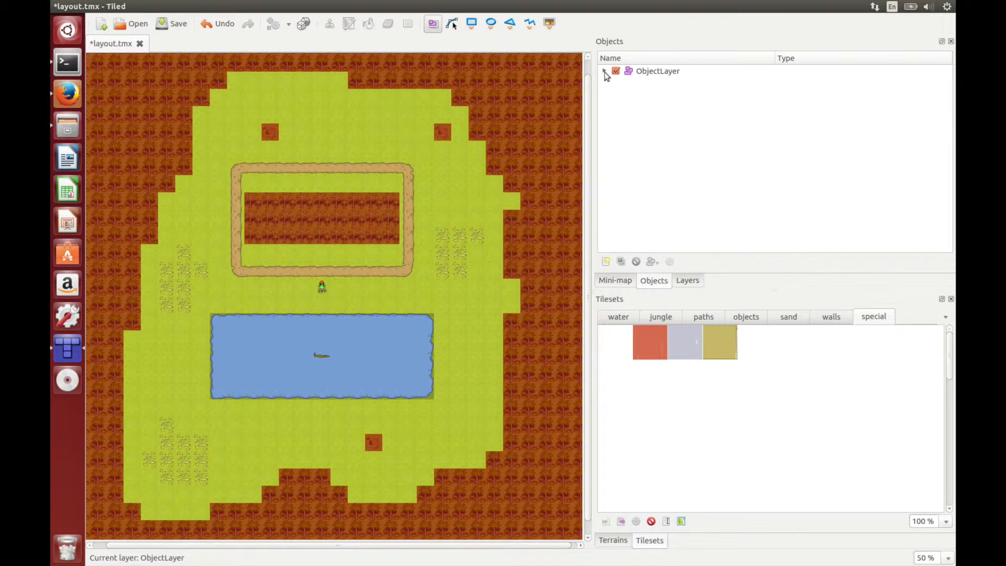
Step: Expand ObjectLayer in the Objects panel and select its player_one and croc_one entries
left_click(603, 70)
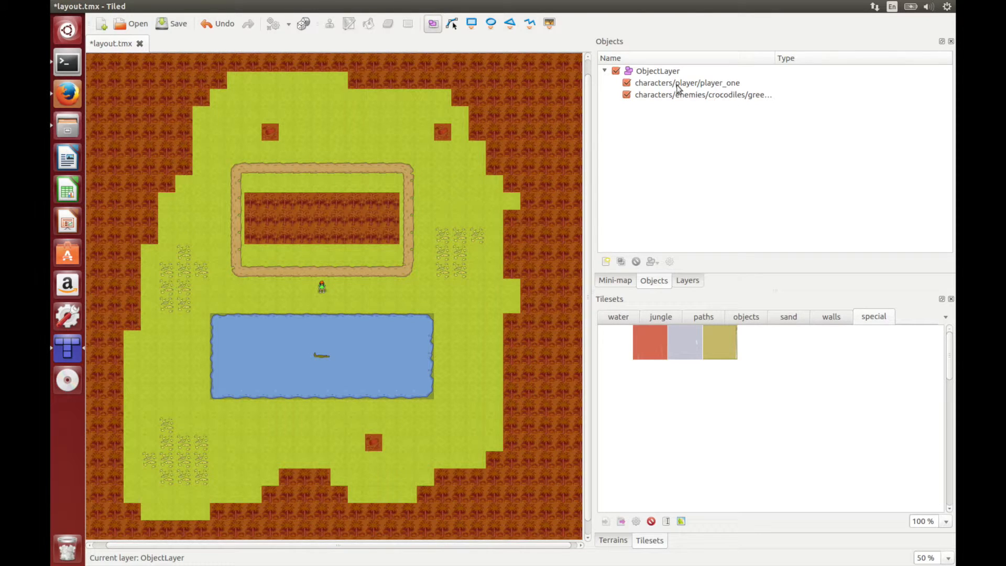
left_click(688, 82)
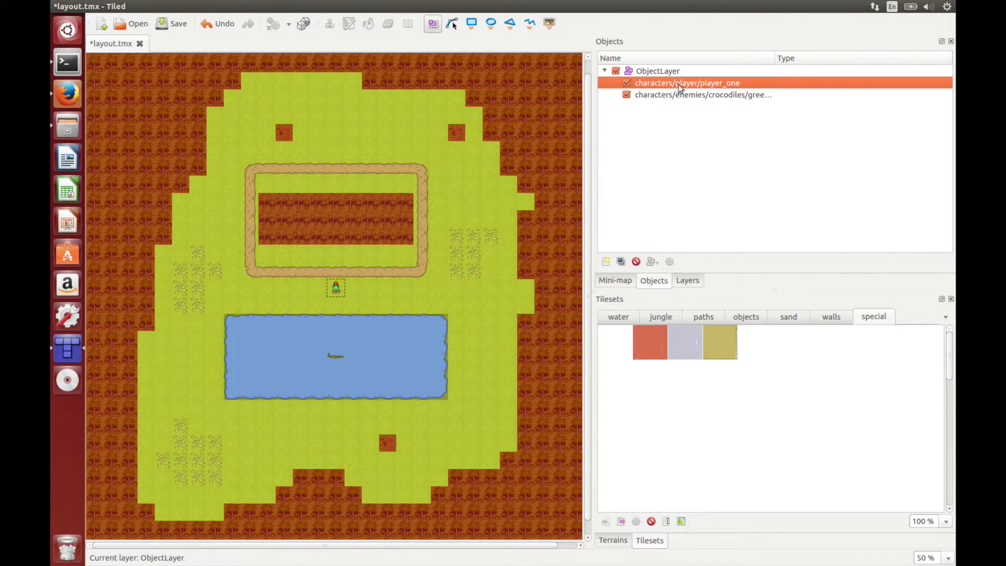
mouse_move(777, 62)
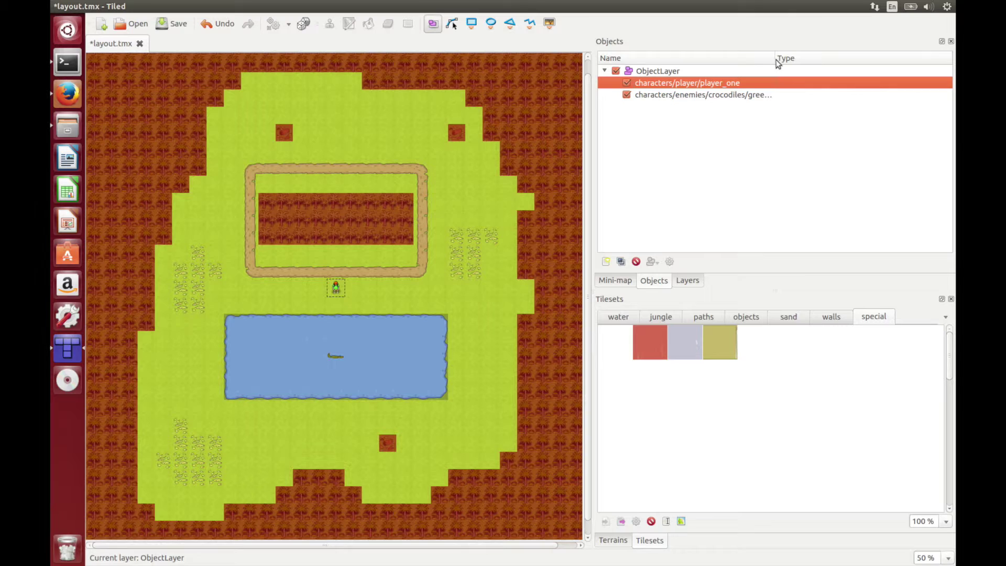
left_click(704, 94)
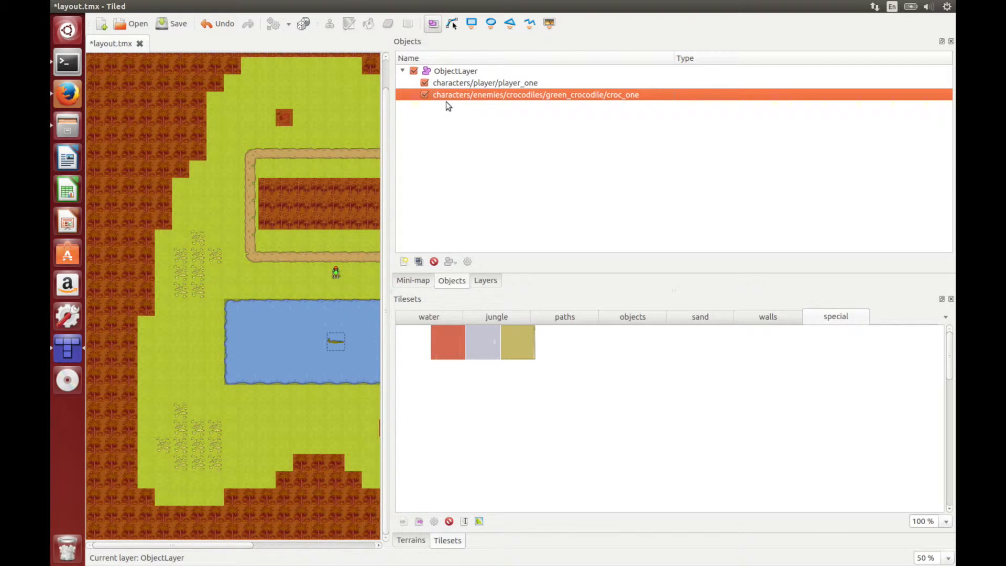
Step: Pick the generic NPC tile from the objects tileset and place NPCs beside the player and top left
left_click(497, 316)
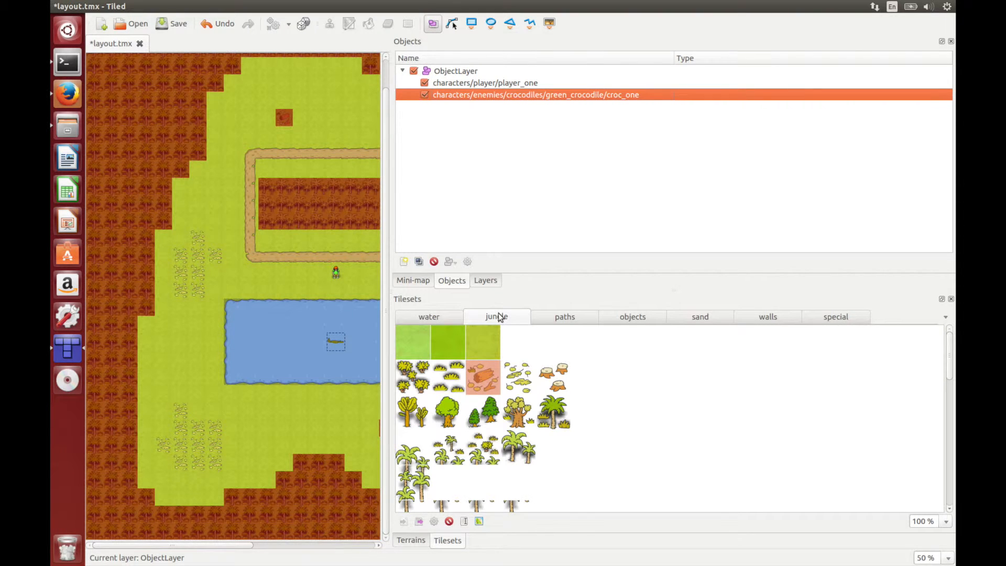
mouse_move(583, 313)
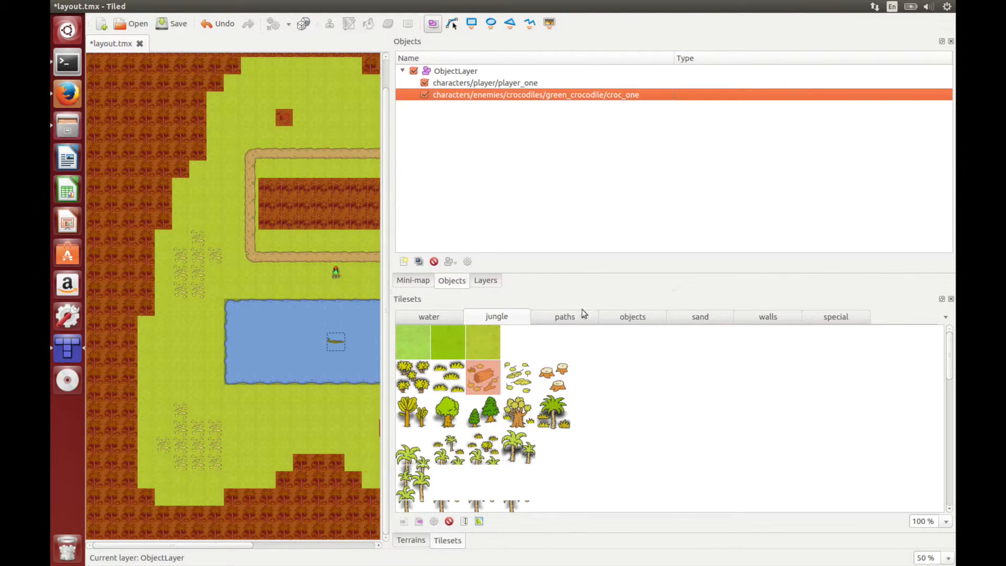
mouse_move(536, 168)
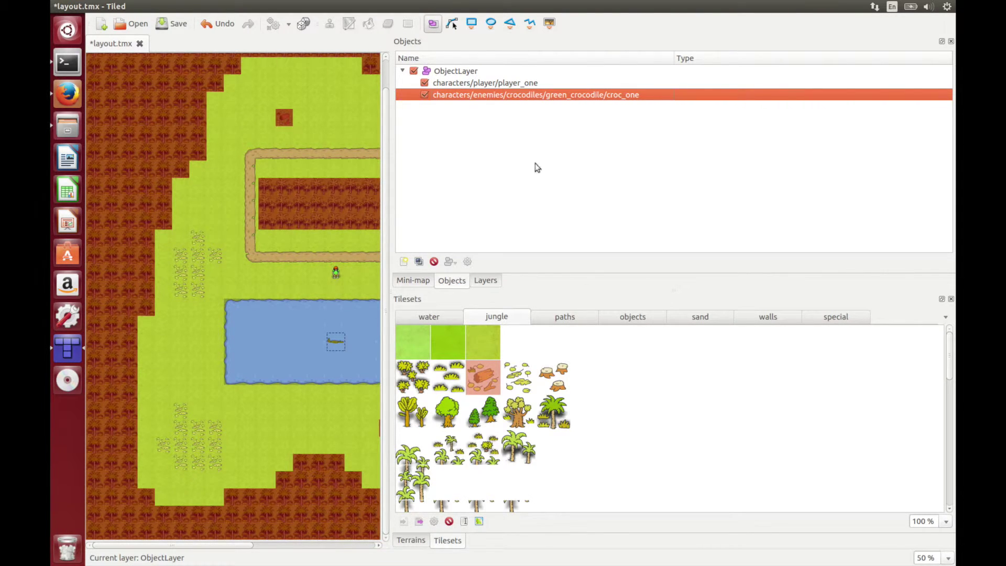
mouse_move(622, 314)
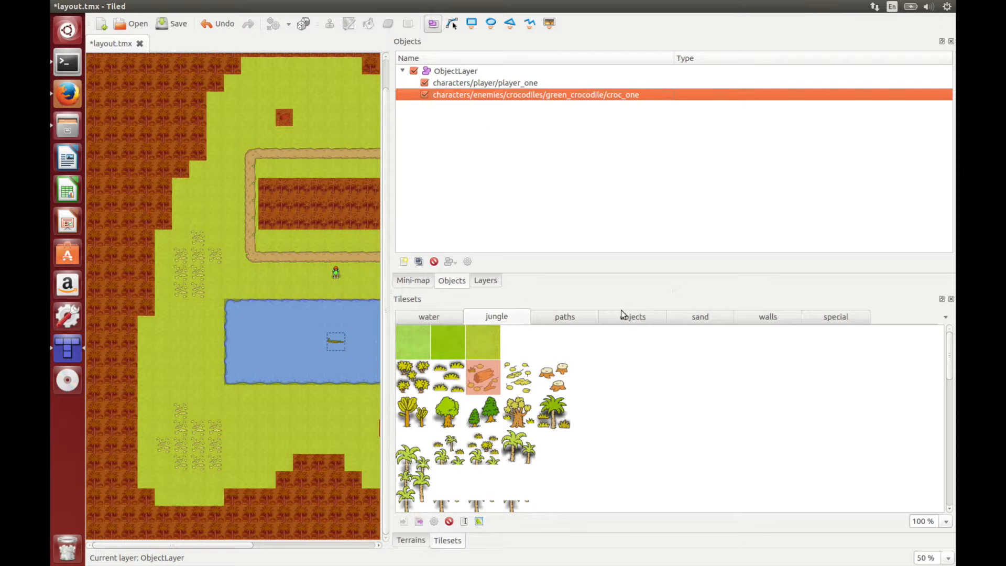
left_click(632, 317)
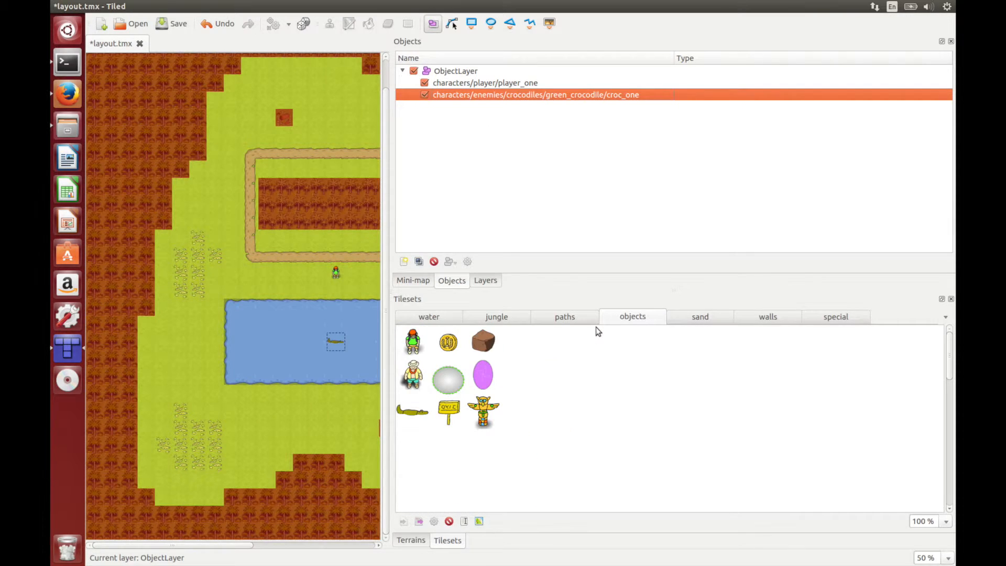
mouse_move(454, 372)
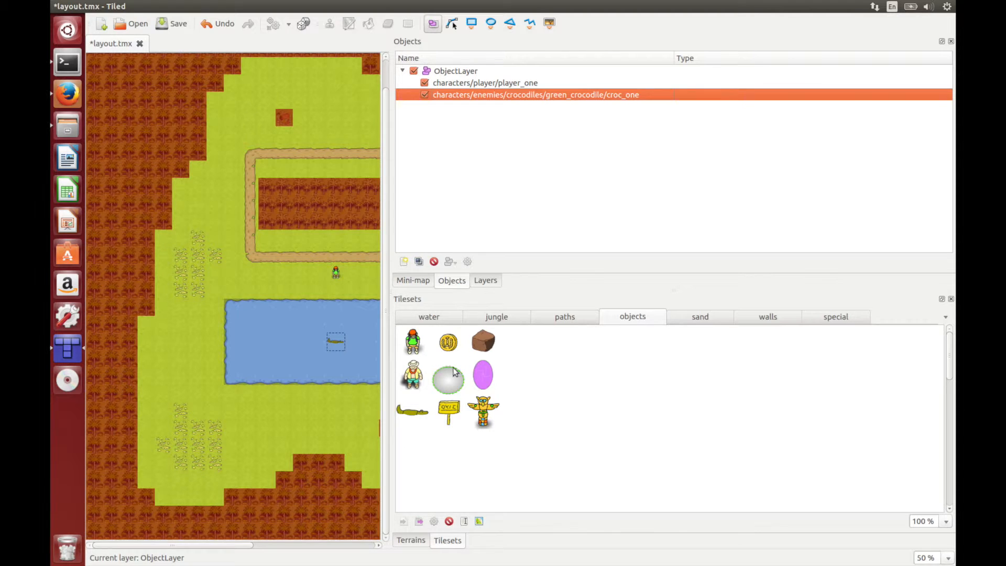
left_click(412, 375)
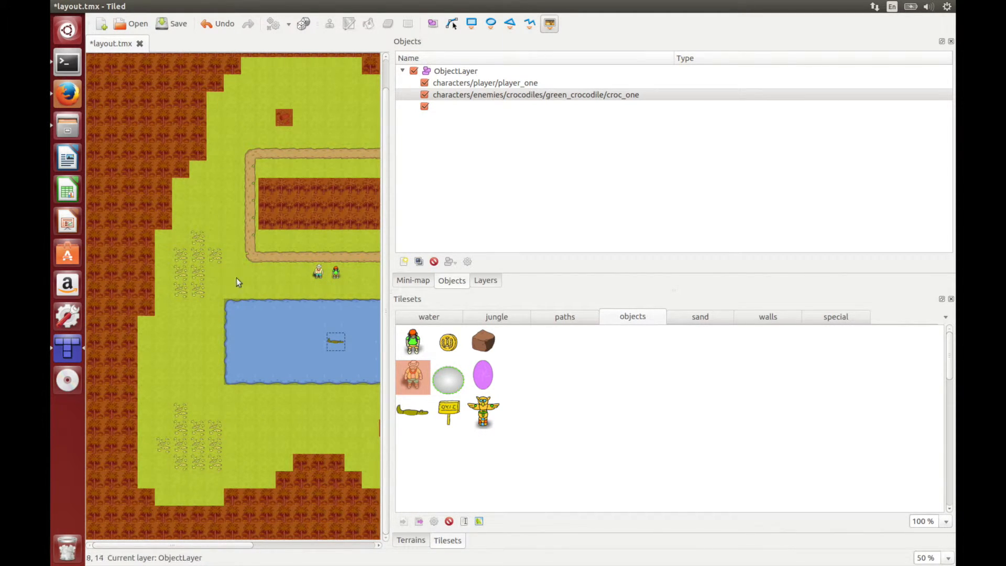
mouse_move(218, 199)
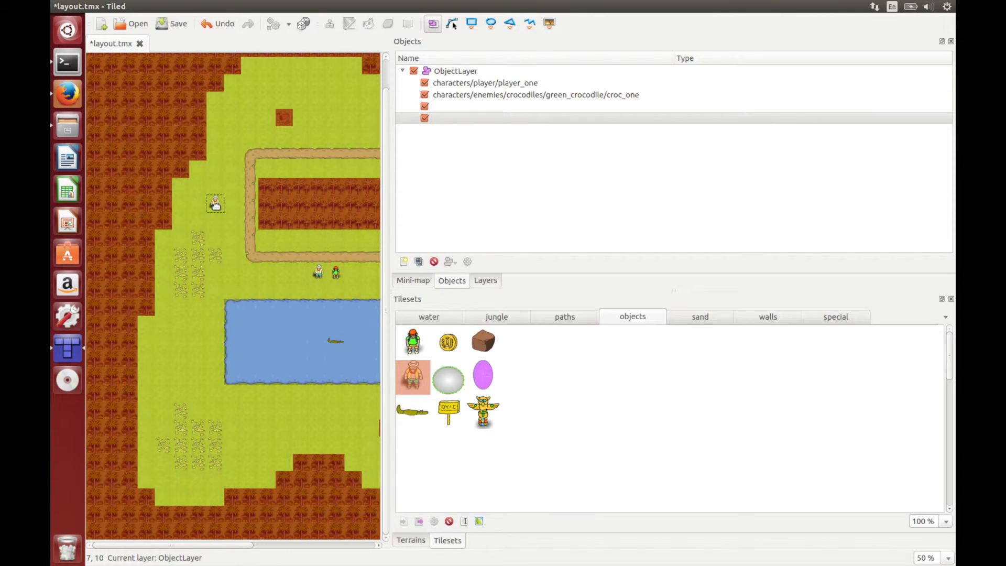
right_click(215, 204)
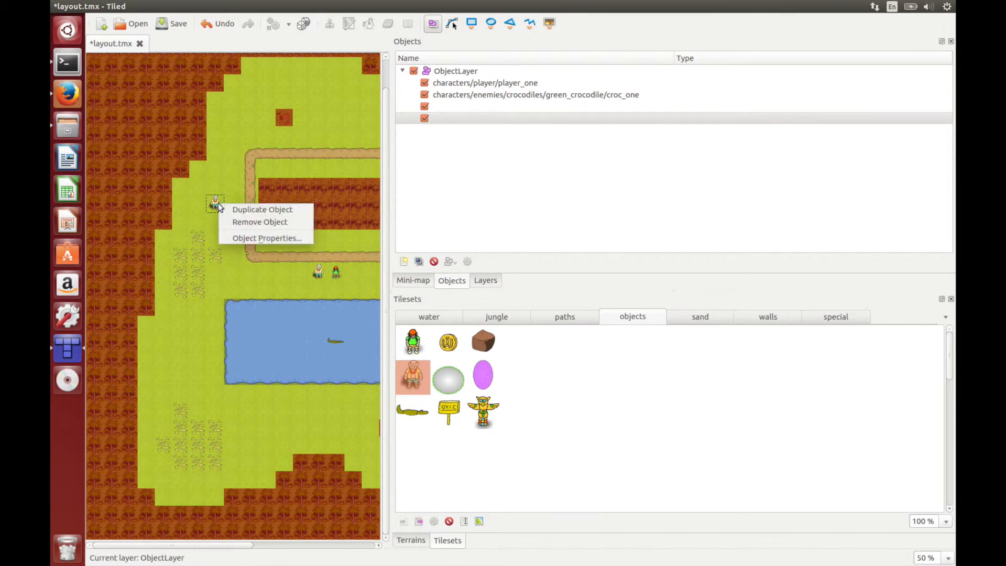
Step: Remove the extra top-left NPC object, leaving three objects in ObjectLayer
left_click(259, 221)
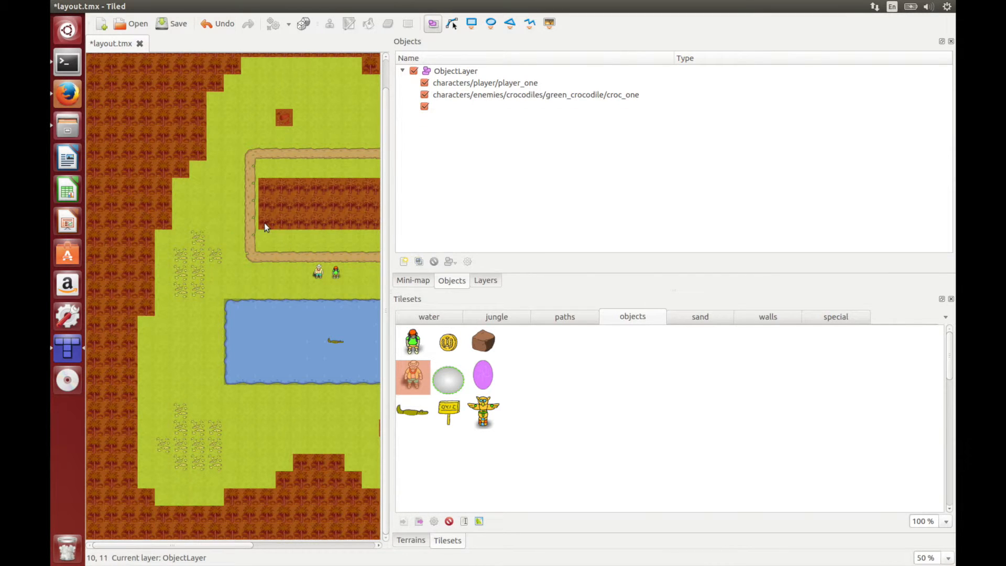
mouse_move(319, 273)
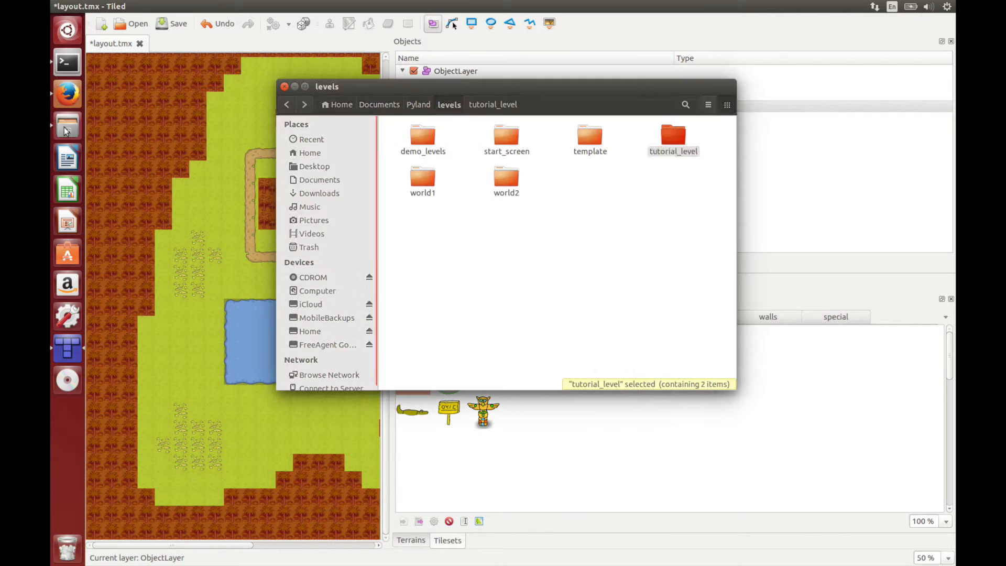
Step: Browse Pyland's objects/characters folders, including player and enemies, then return to the map
left_click(418, 103)
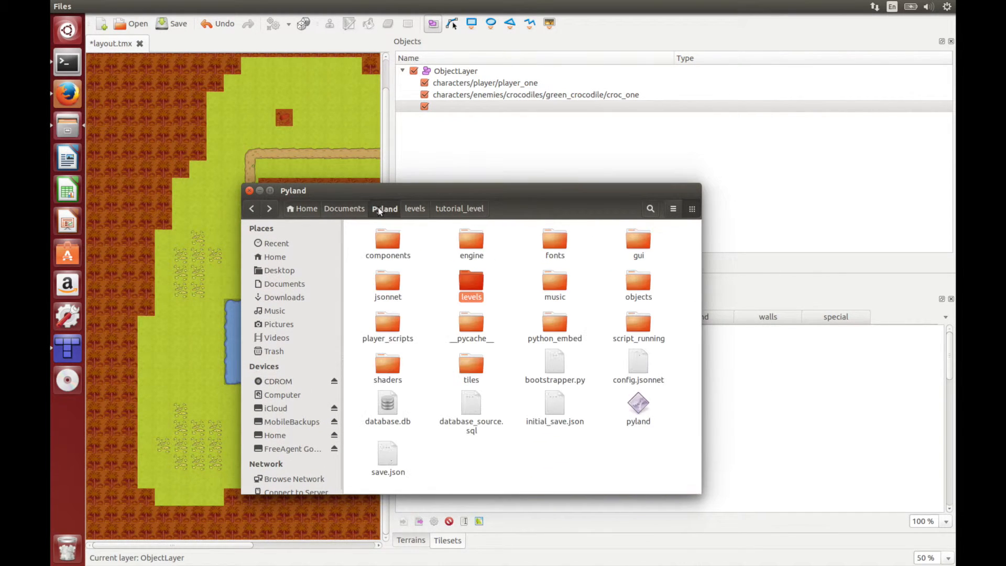
double_click(639, 282)
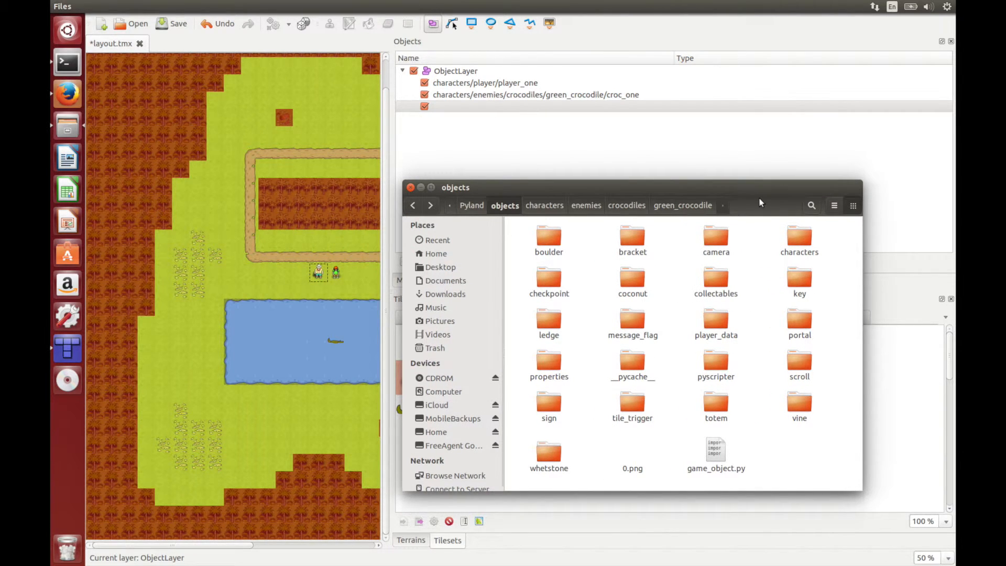
double_click(800, 236)
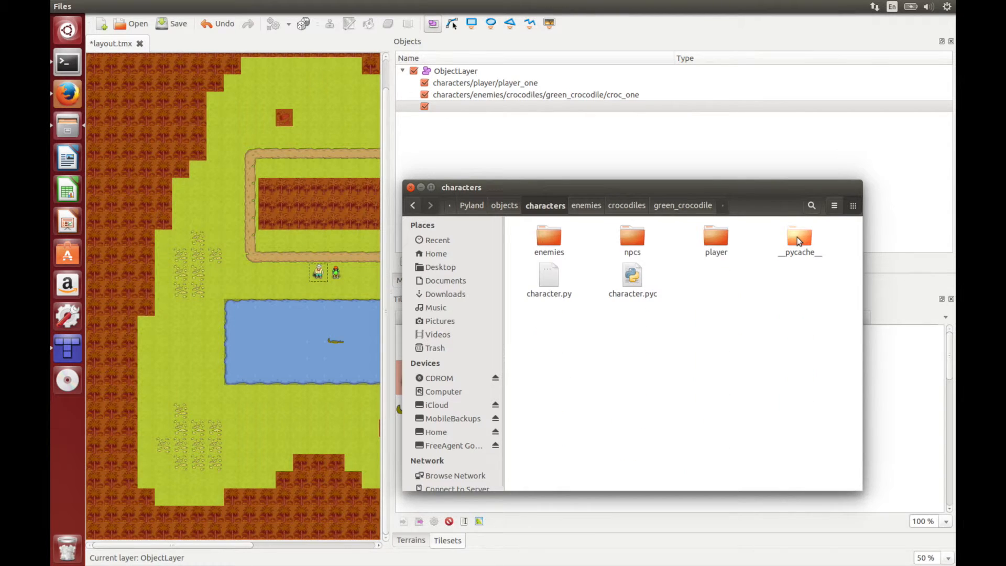
double_click(715, 237)
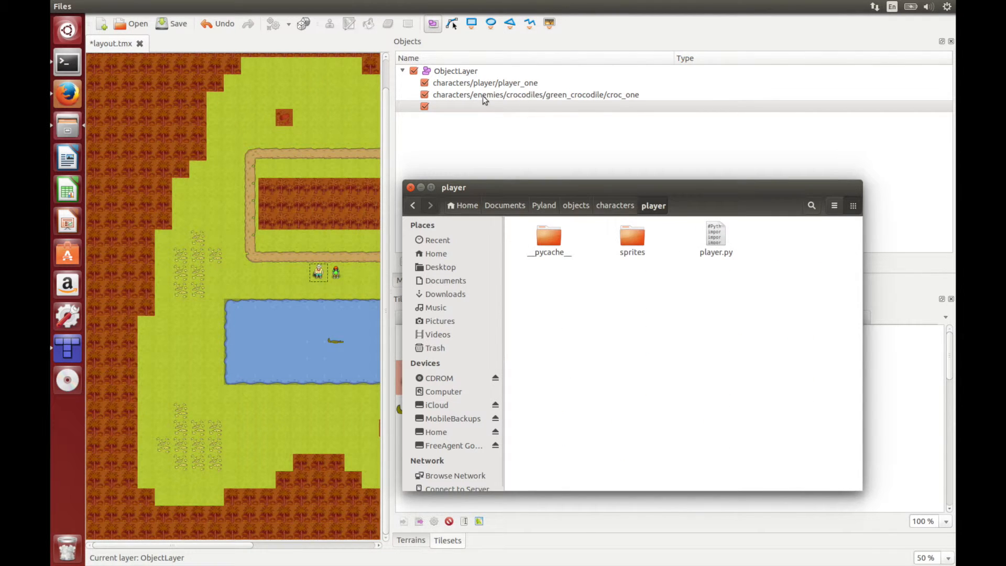
left_click(576, 205)
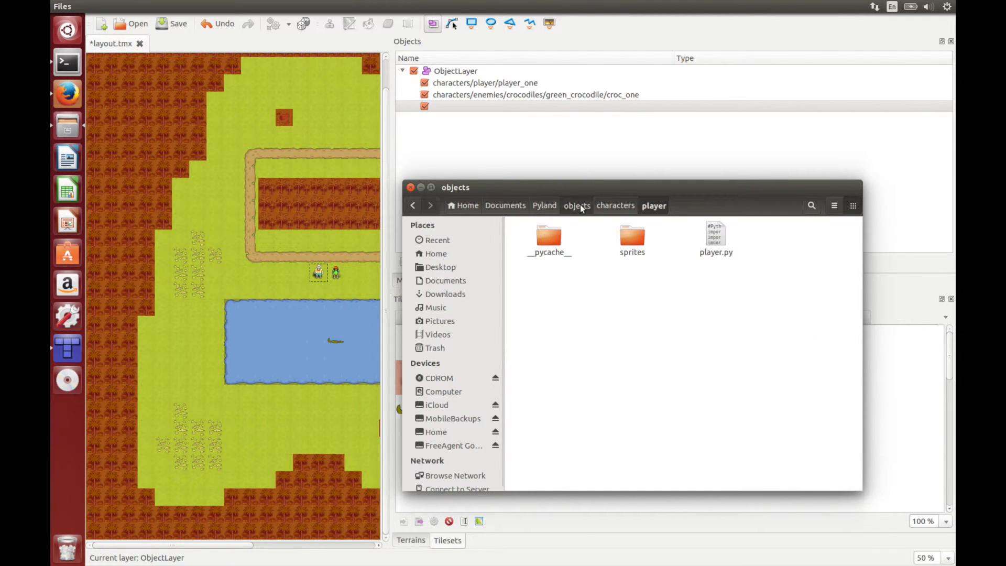
left_click(616, 205)
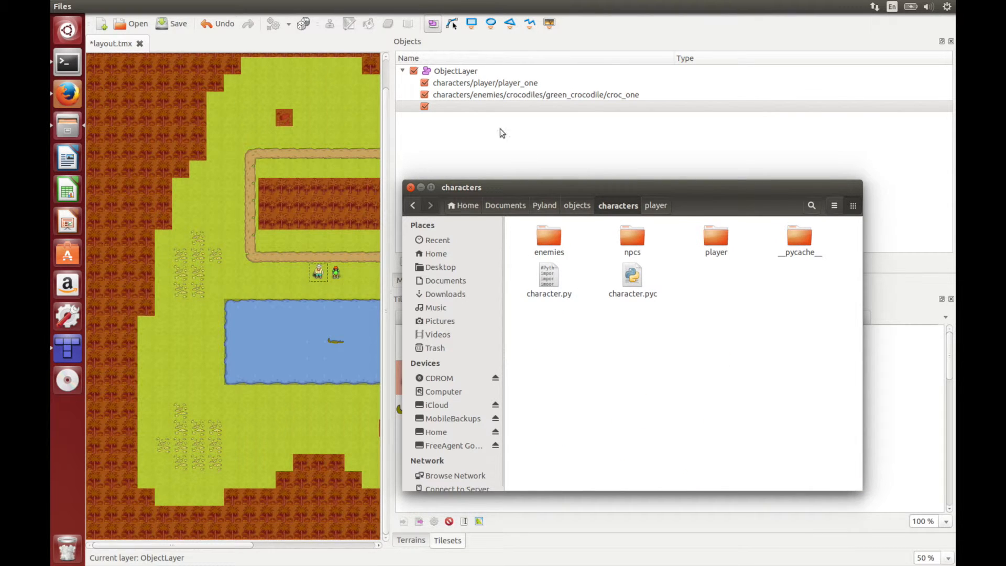
double_click(548, 234)
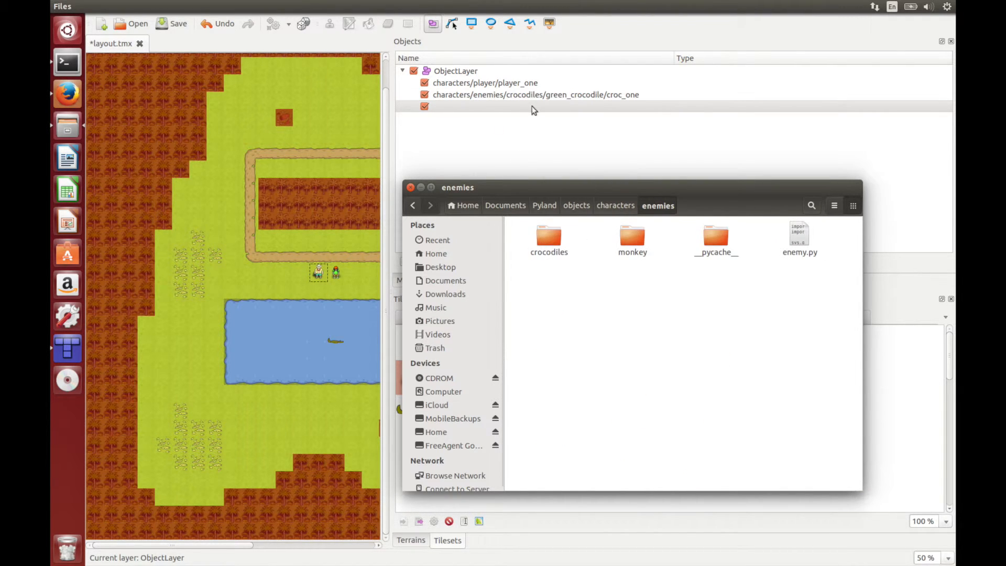
double_click(549, 234)
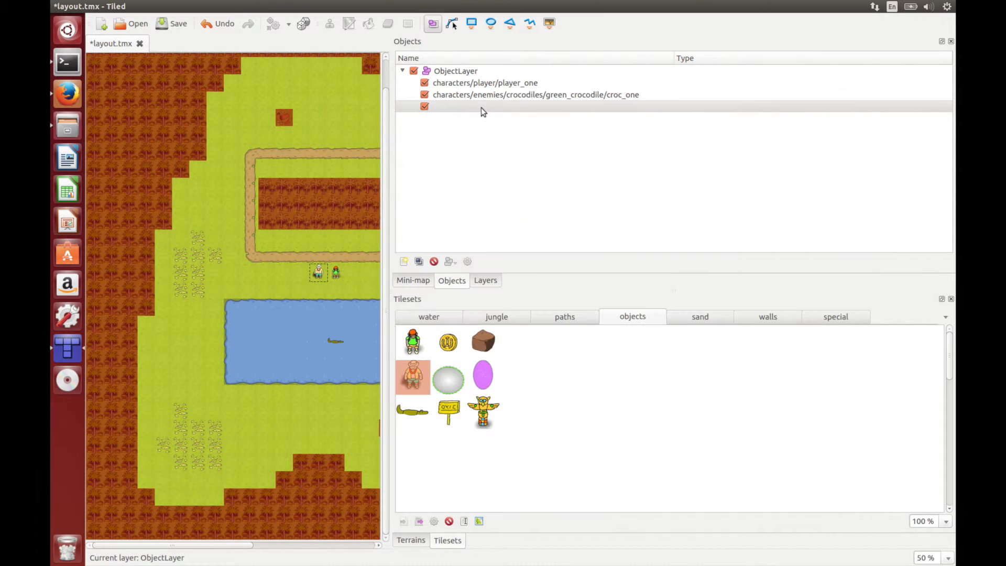
Step: Rename the unnamed third object to characters/npcs/generic/npc_one
double_click(483, 106)
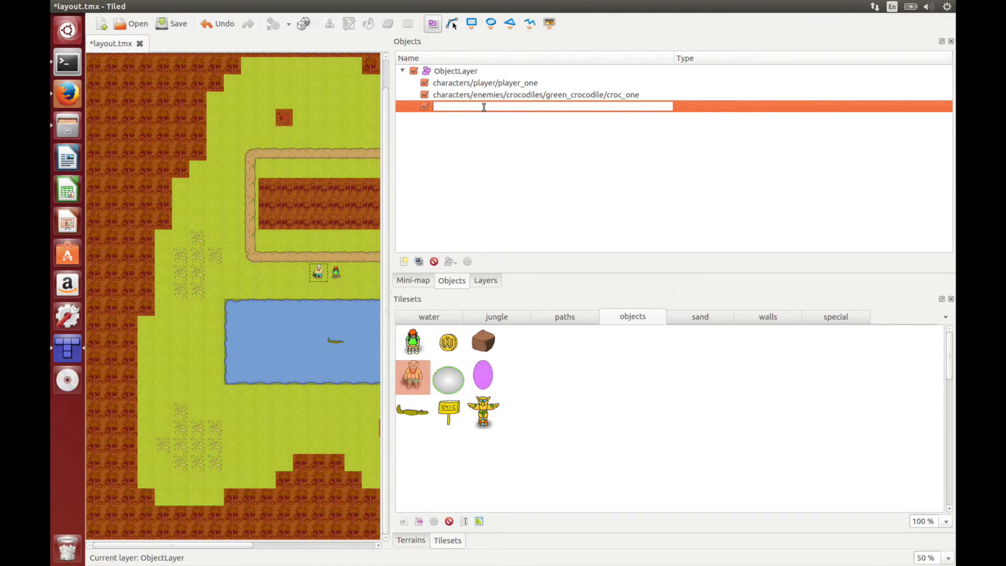
type("characters/")
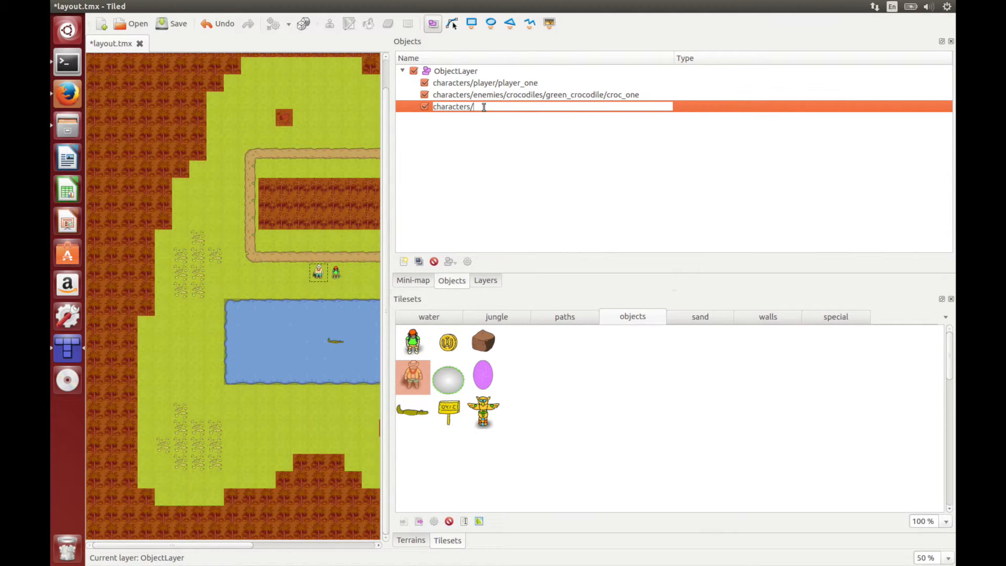
type("npcs/gene")
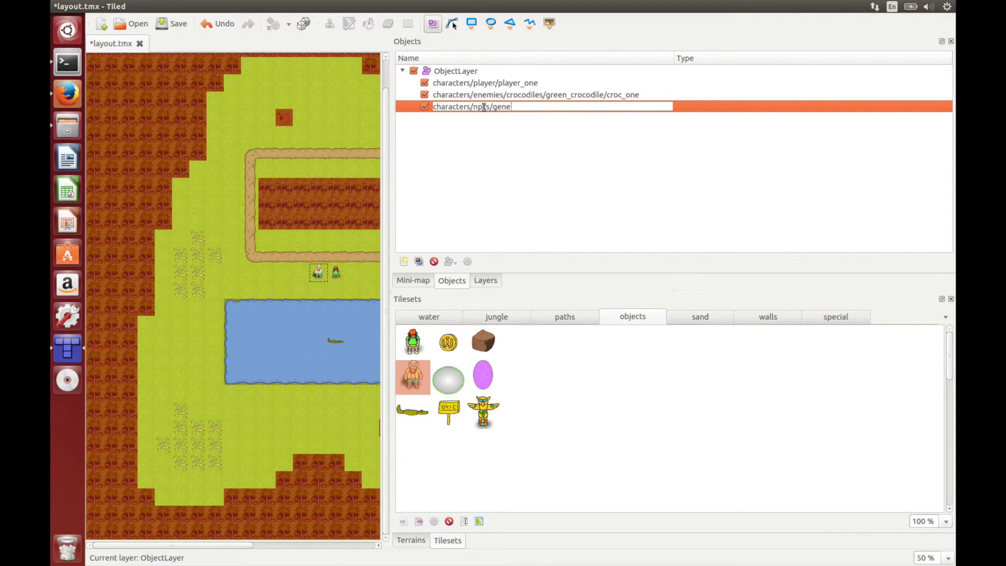
type("ric")
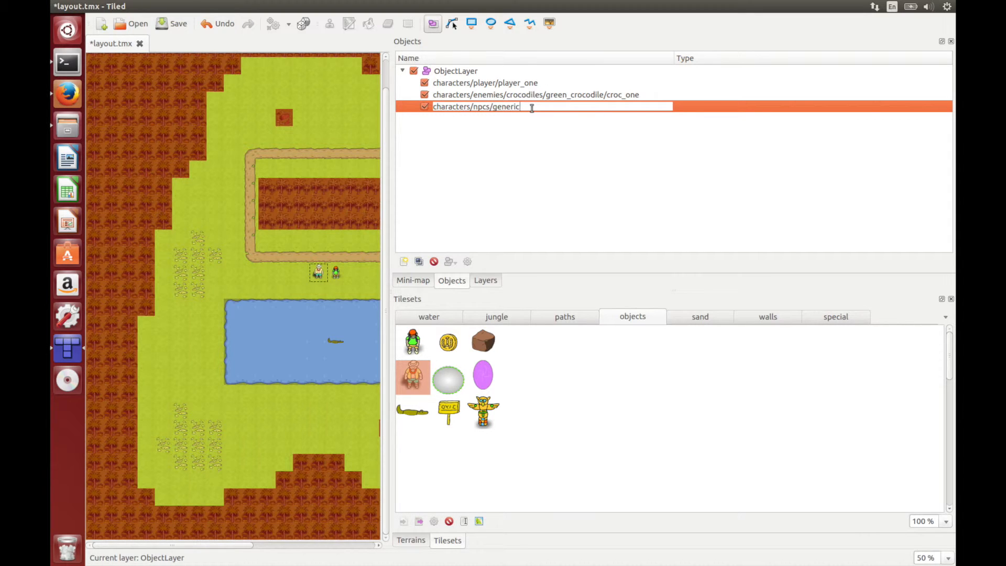
type("/npc_one")
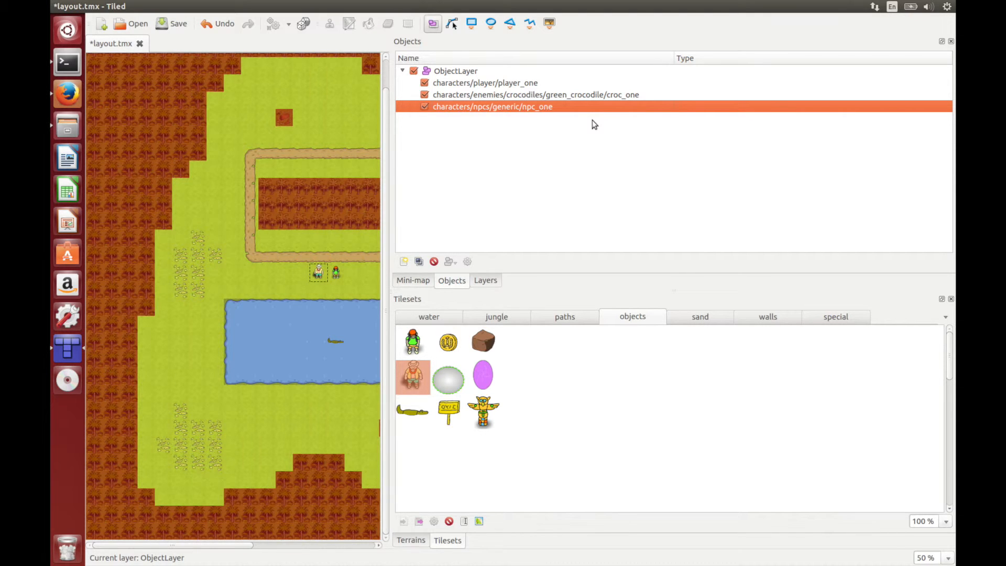
mouse_move(619, 141)
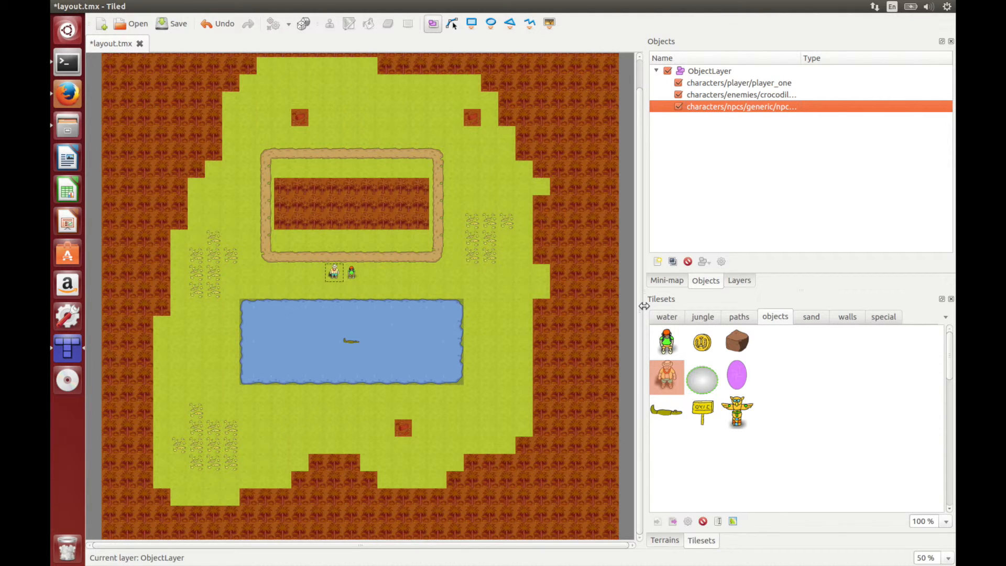
Step: Save layout.tmx with the named NPC and bring the file browser back
left_click(178, 23)
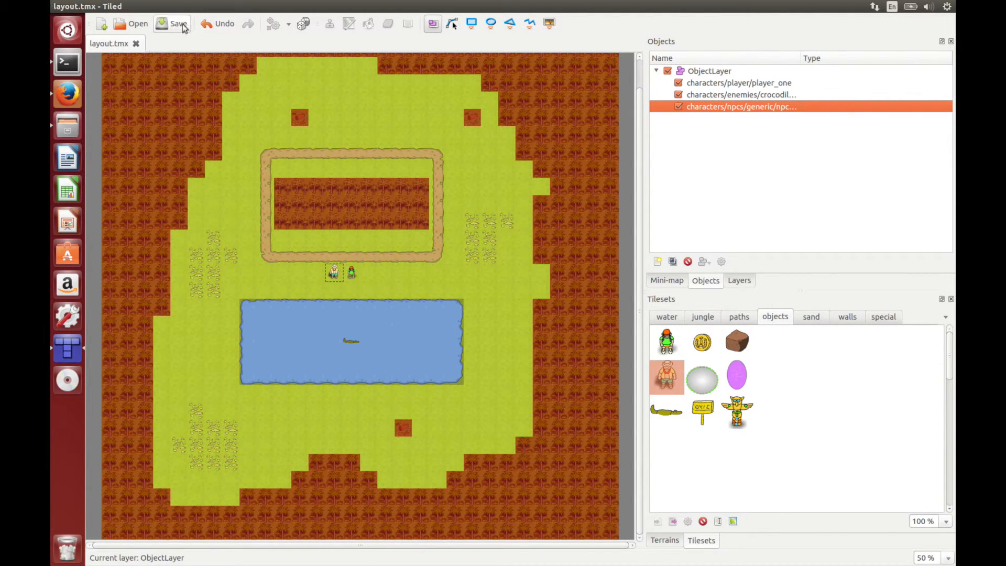
mouse_move(67, 124)
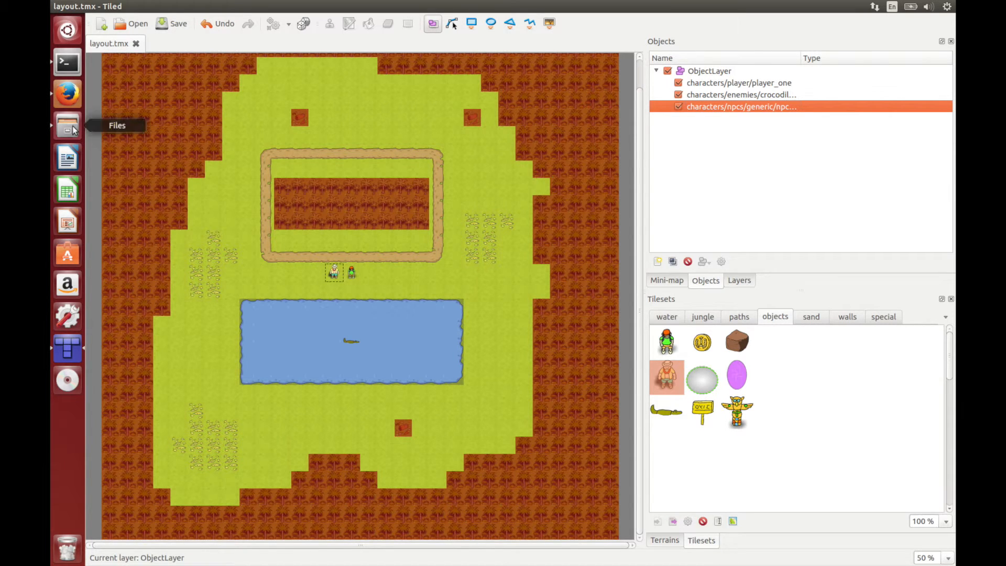
left_click(68, 126)
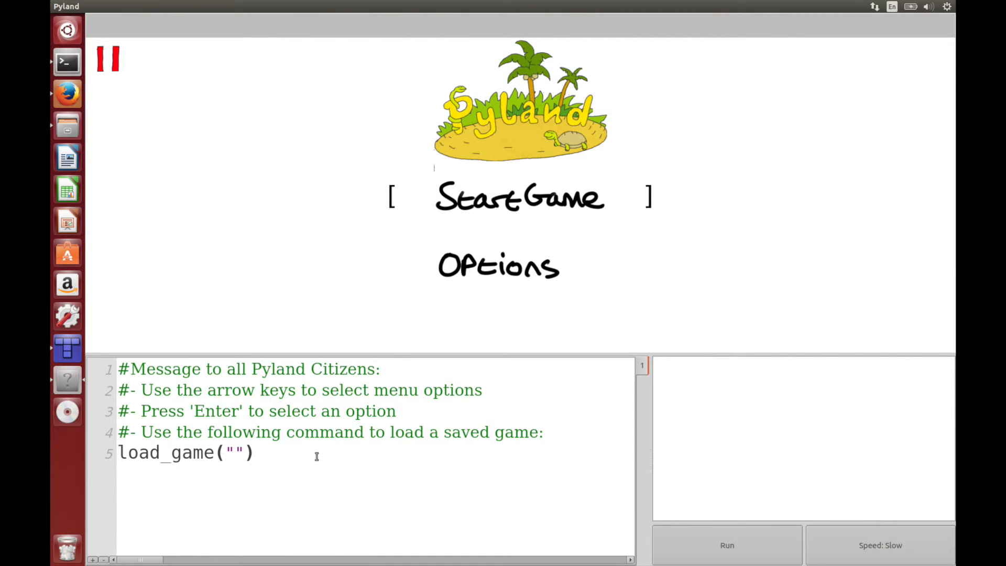
Step: Replace the editor code with load_map("tutorial_level") and bring the file browser forward
key("ctrl+a")
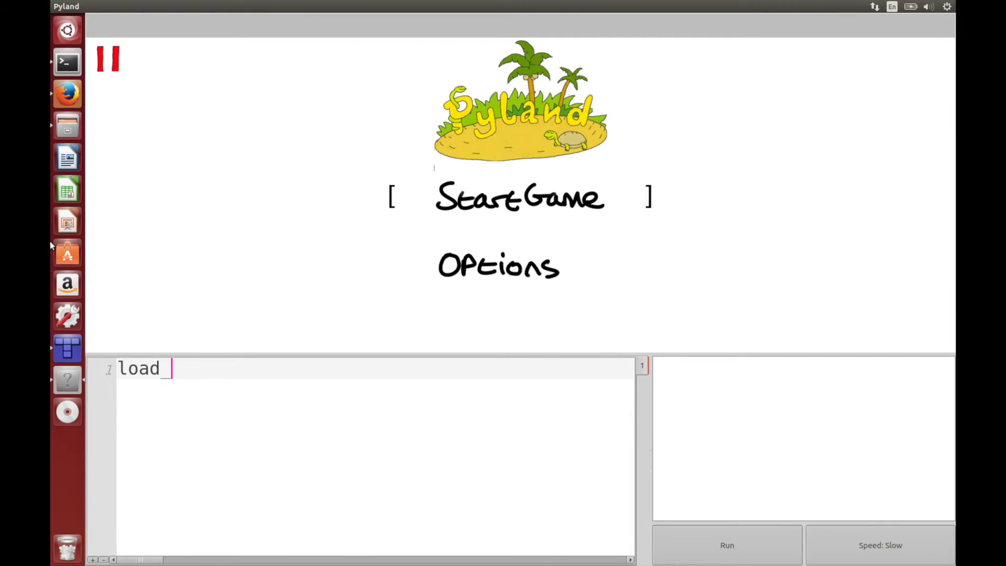
type("_map(")
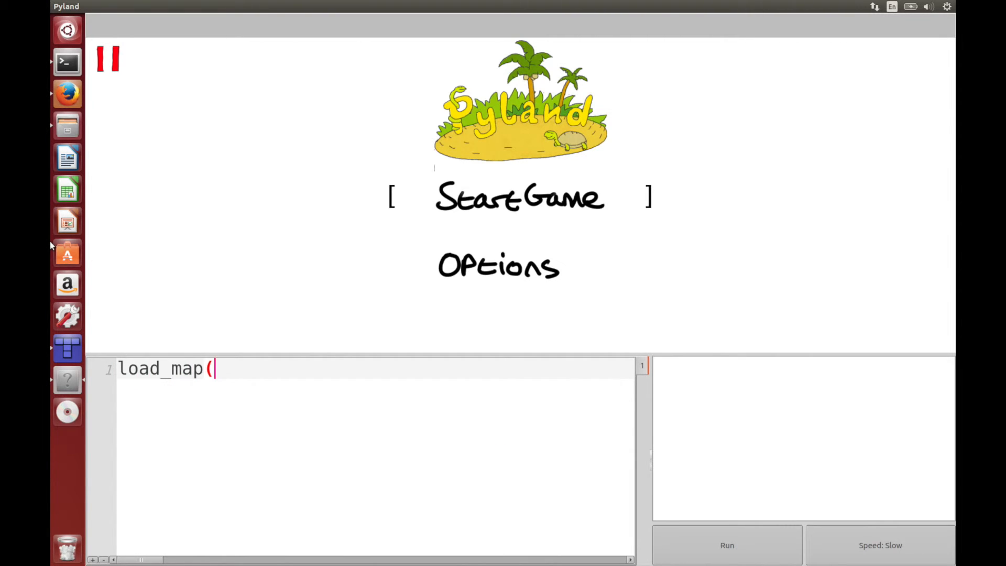
type("\"")
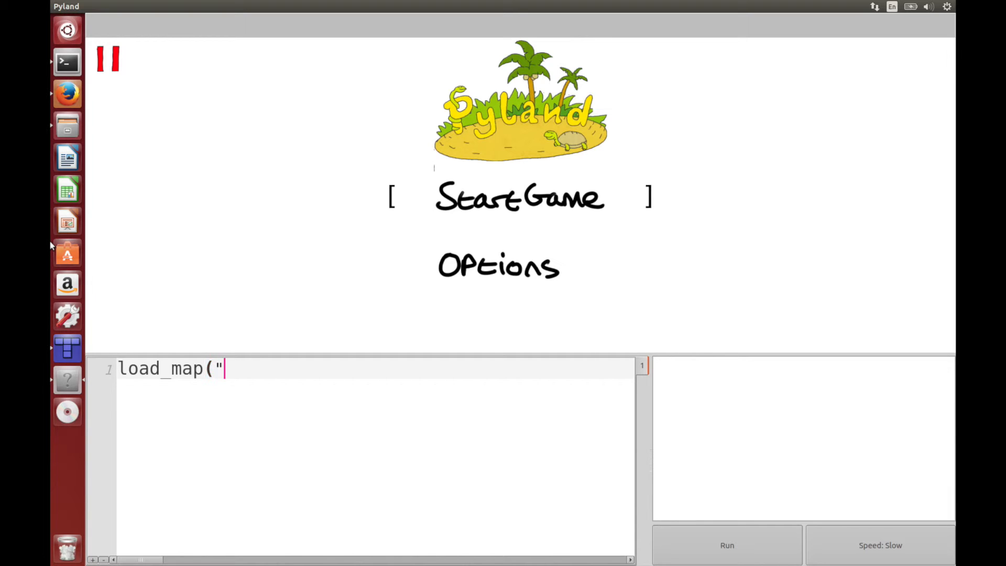
type("tutorial")
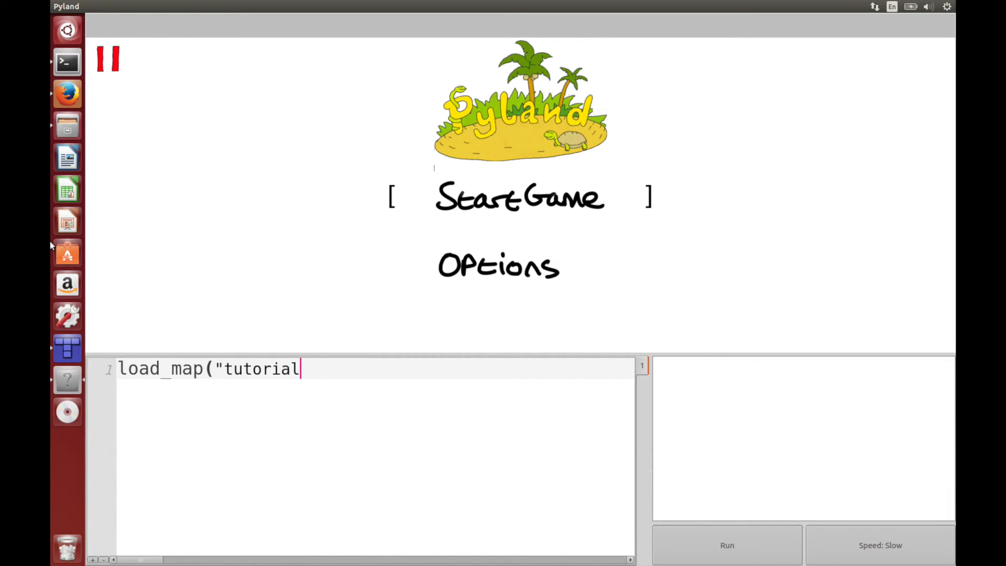
type("_level\")")
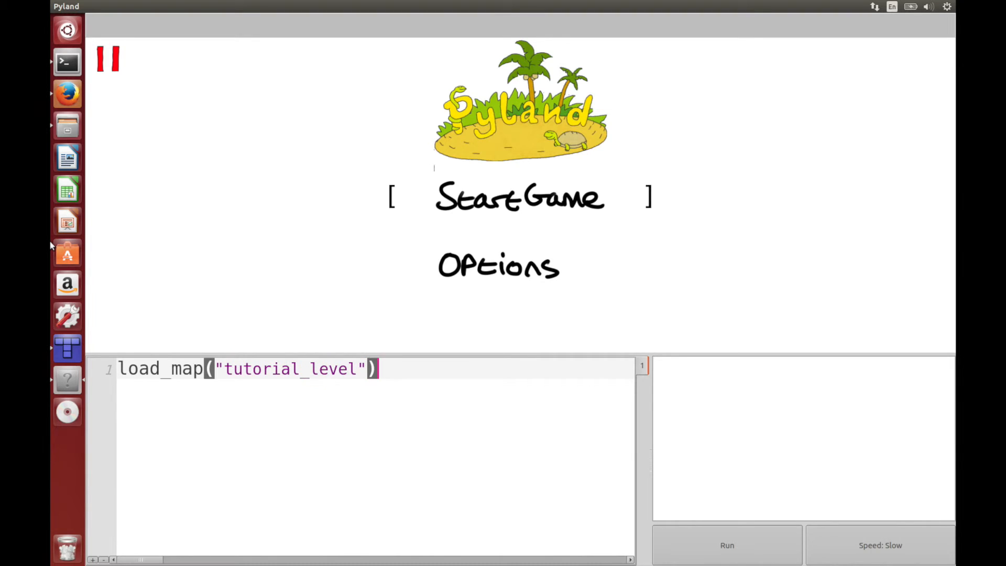
left_click(67, 125)
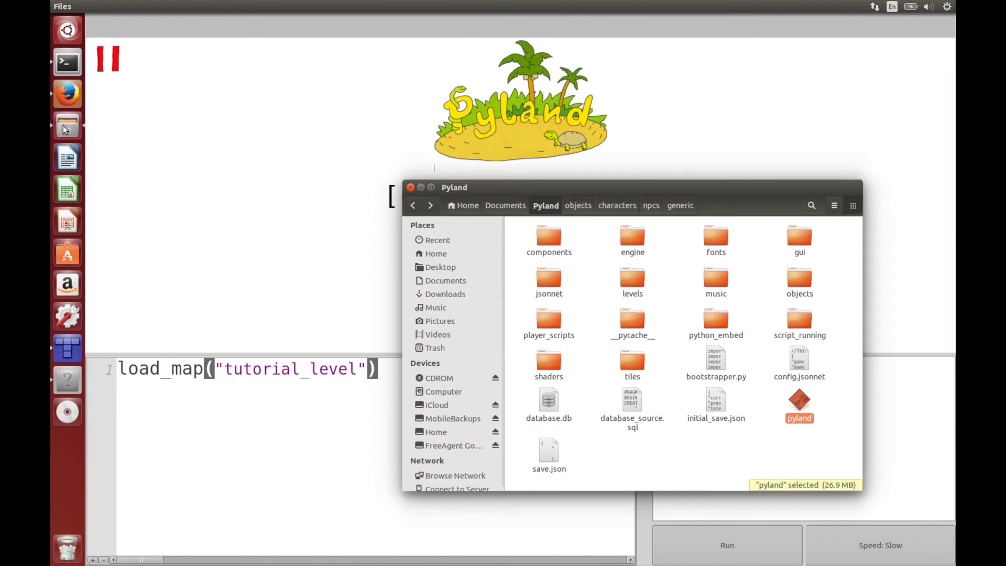
Step: Check Pyland's levels folder for tutorial_level and return to the game window
double_click(632, 278)
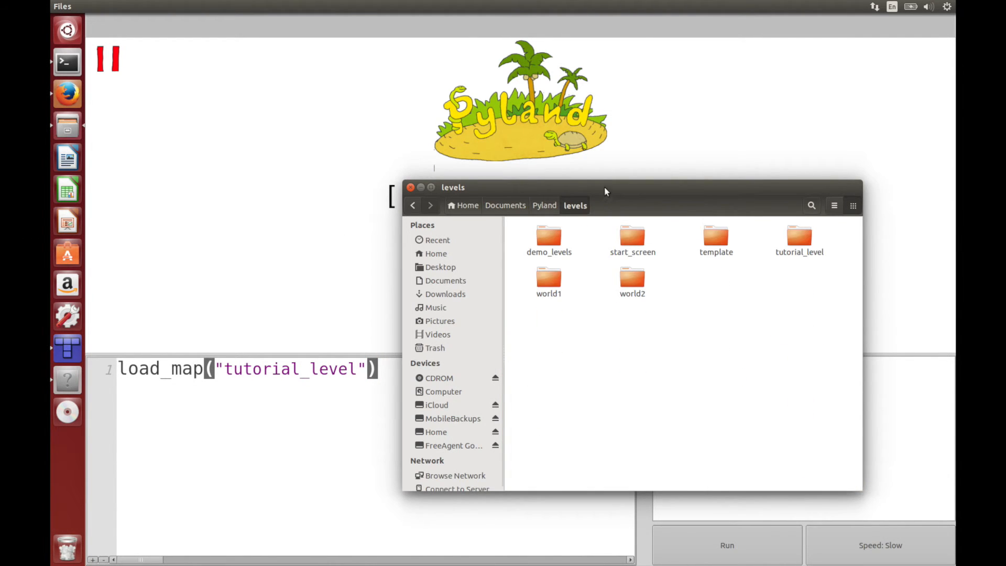
left_click_drag(604, 188, 648, 153)
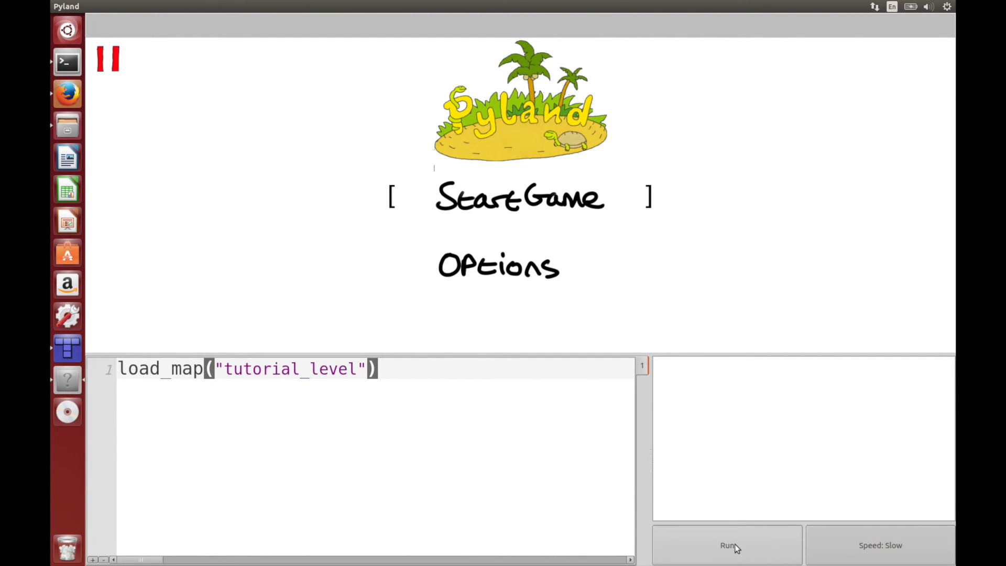
Step: Run the tutorial level, dismiss the "Hello there." greeting, and enter yell() in the editor
left_click(727, 545)
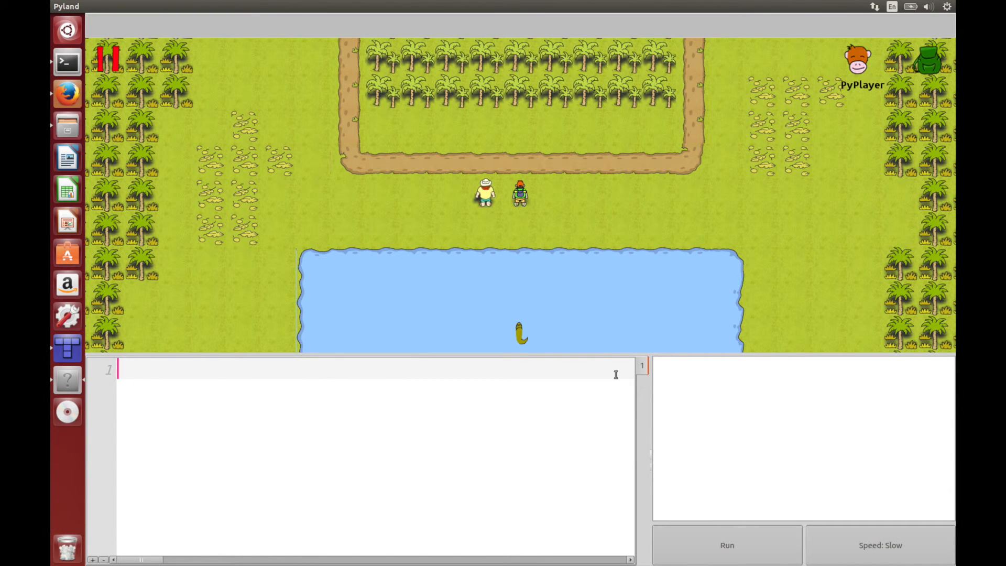
mouse_move(531, 205)
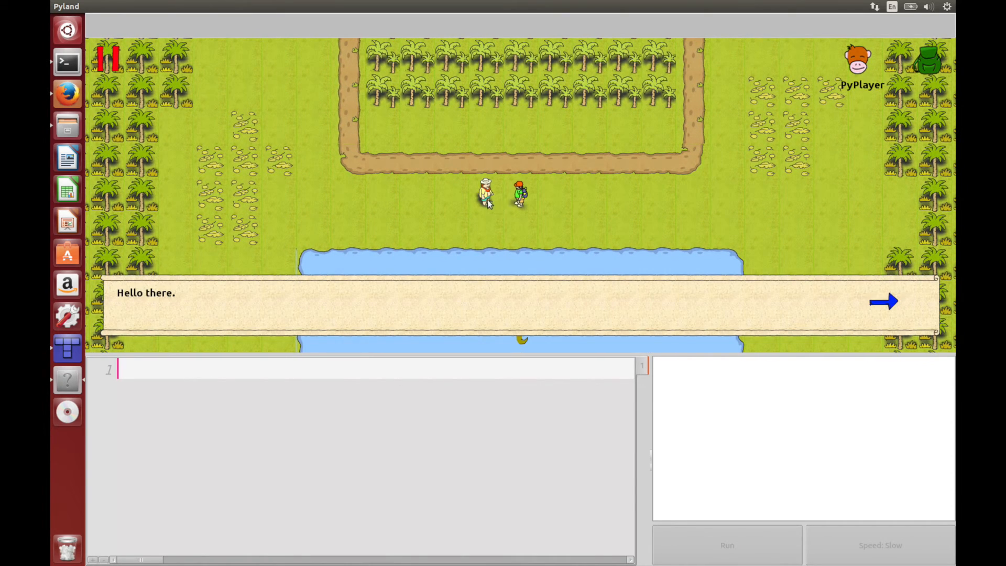
mouse_move(334, 197)
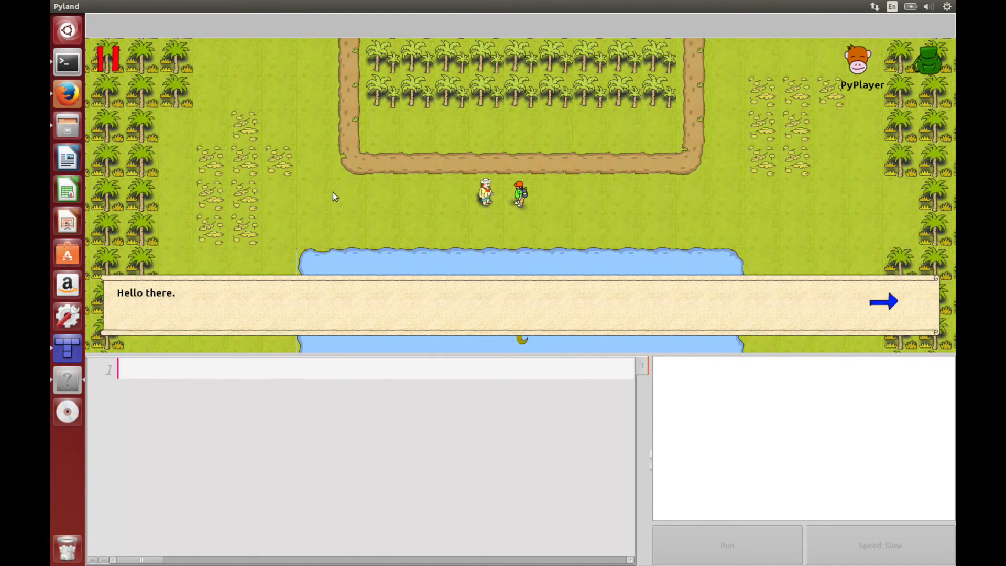
left_click(884, 300)
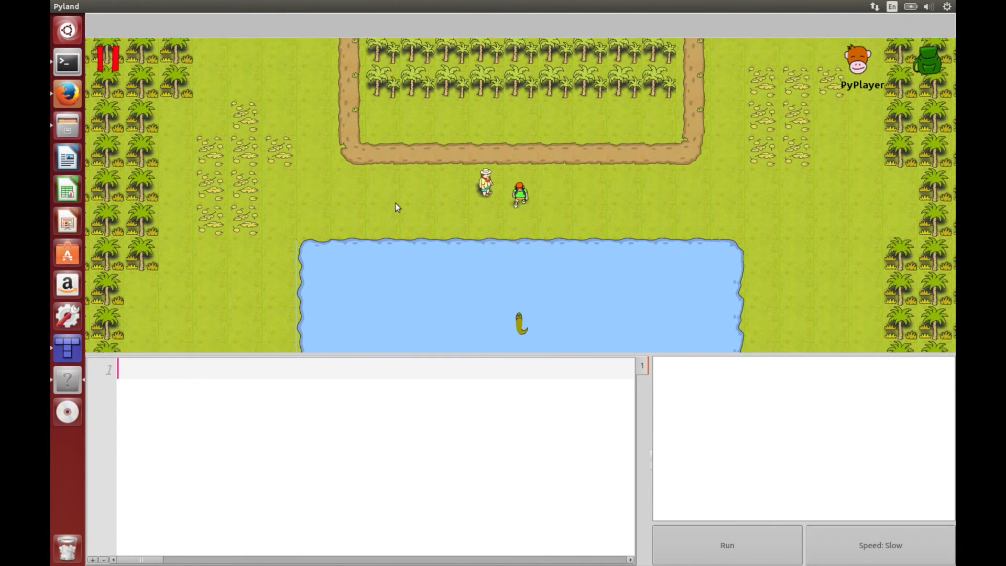
type("yell")
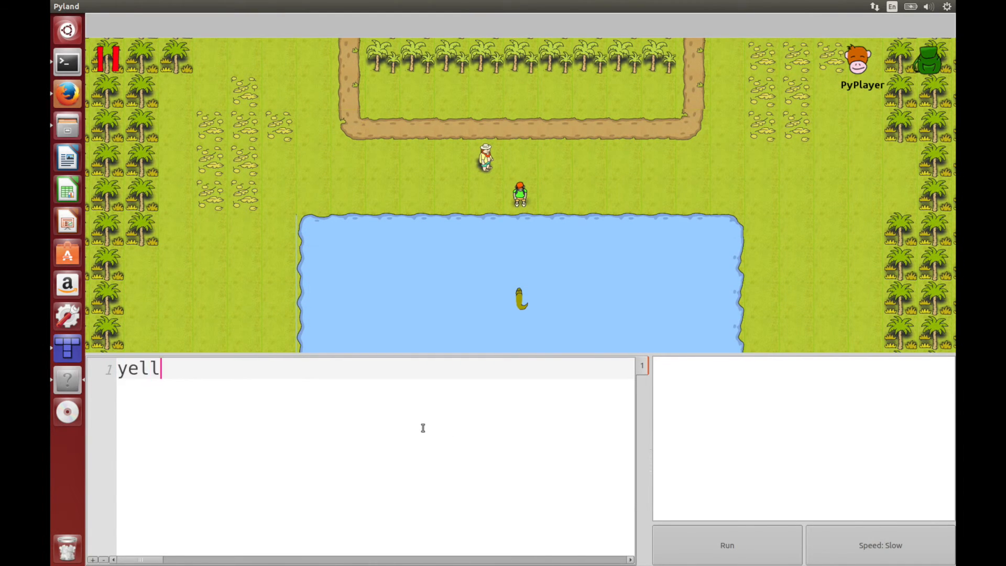
type("()")
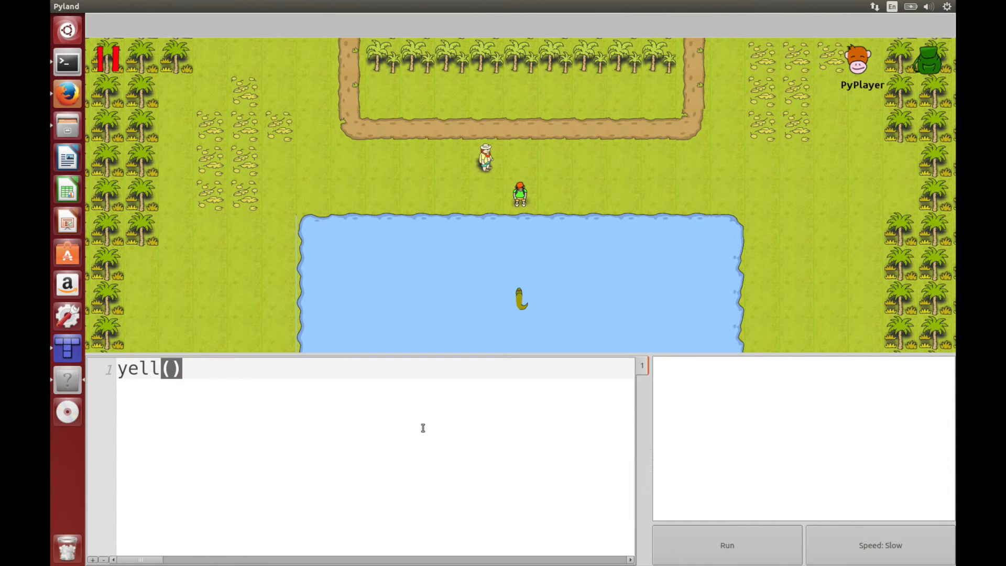